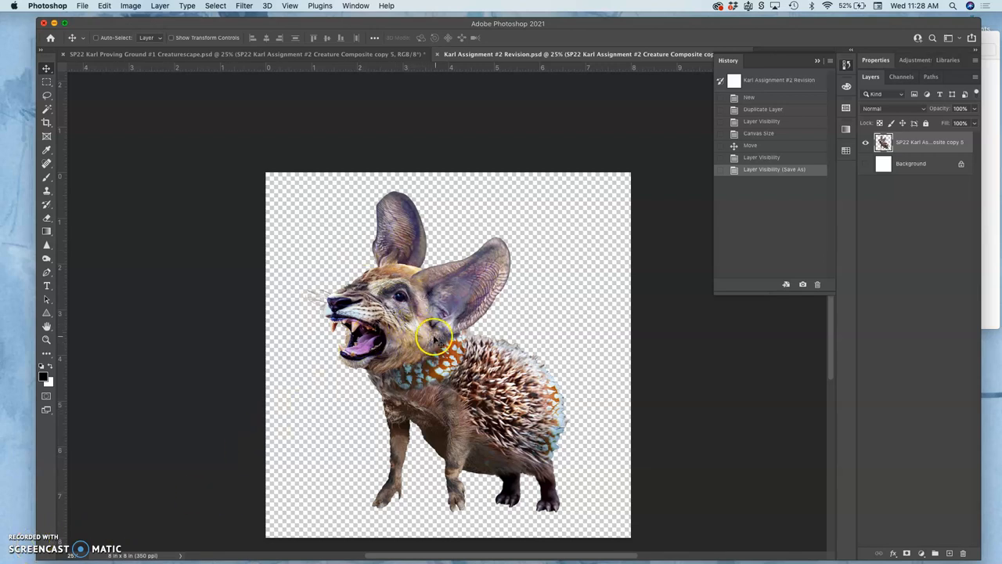
mouse_move(460, 405)
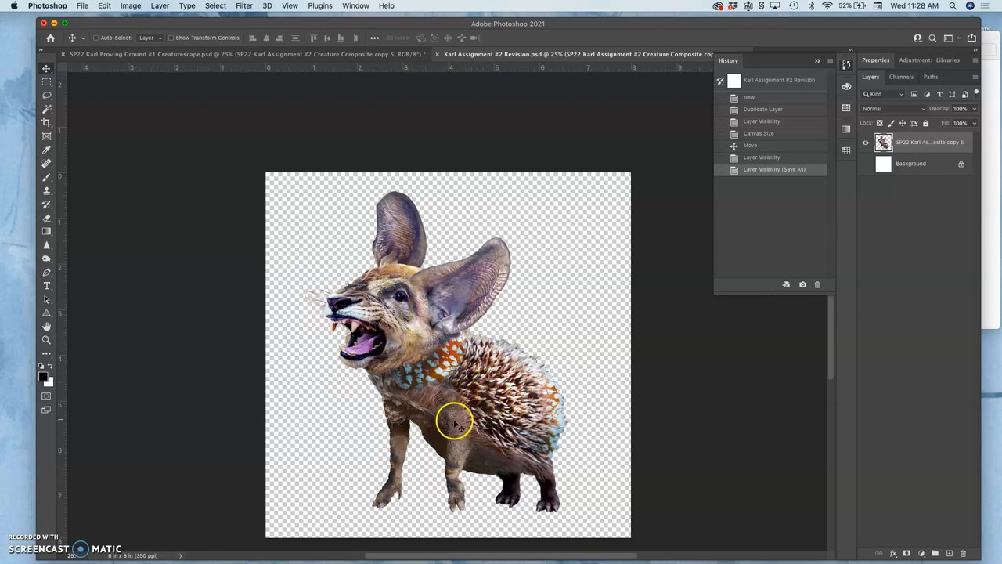
mouse_move(916, 209)
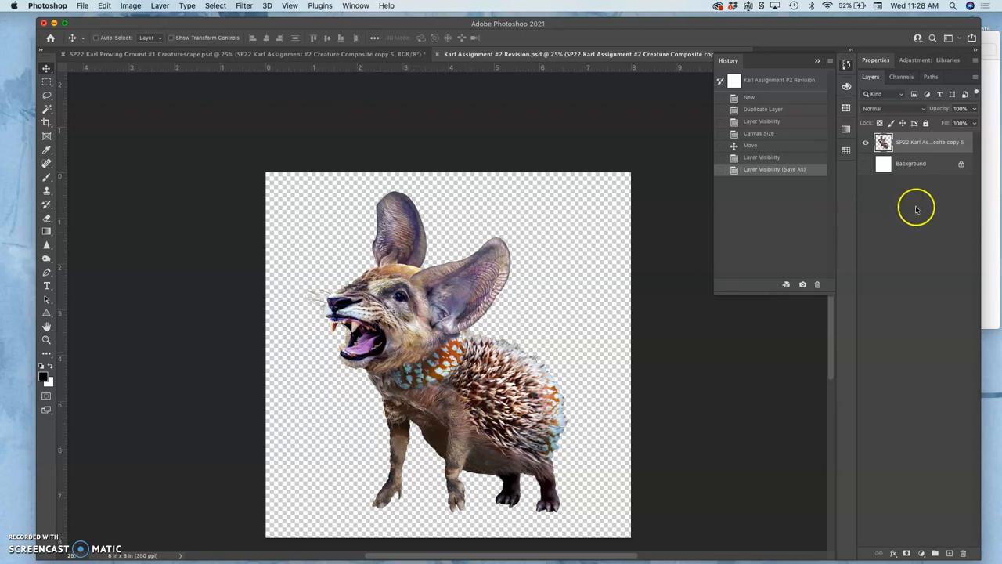
mouse_move(430, 59)
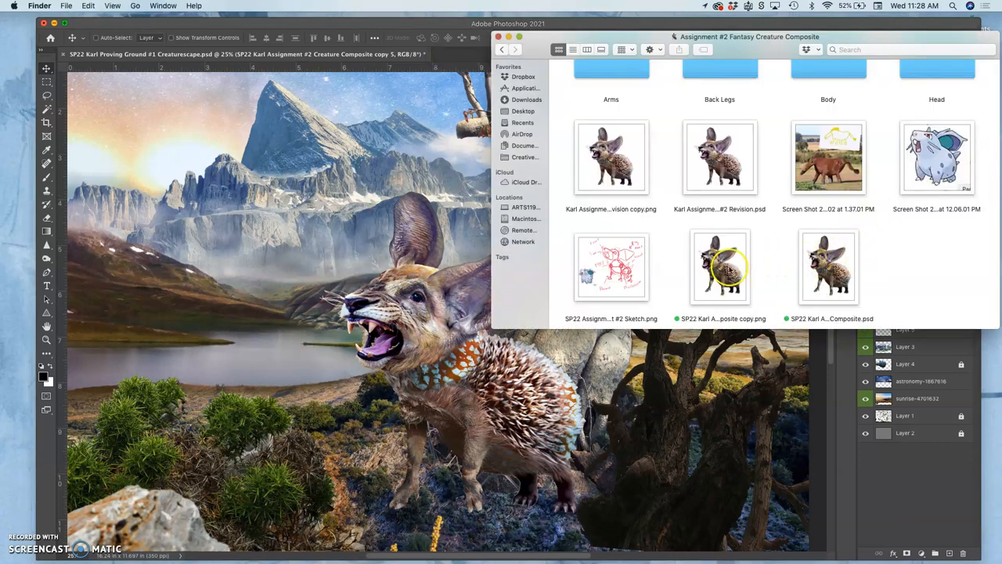
Select the creature composite copy PNG in the Fantasy Creature Composite folder.
click(719, 266)
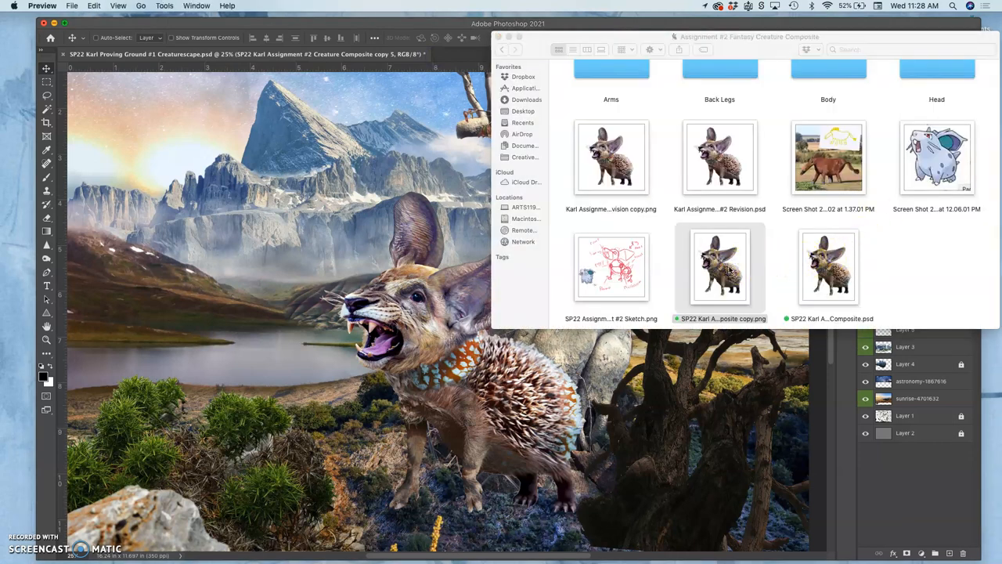
Open the composite copy PNG and the Revision copy PNG side by side in Preview.
double_click(719, 267)
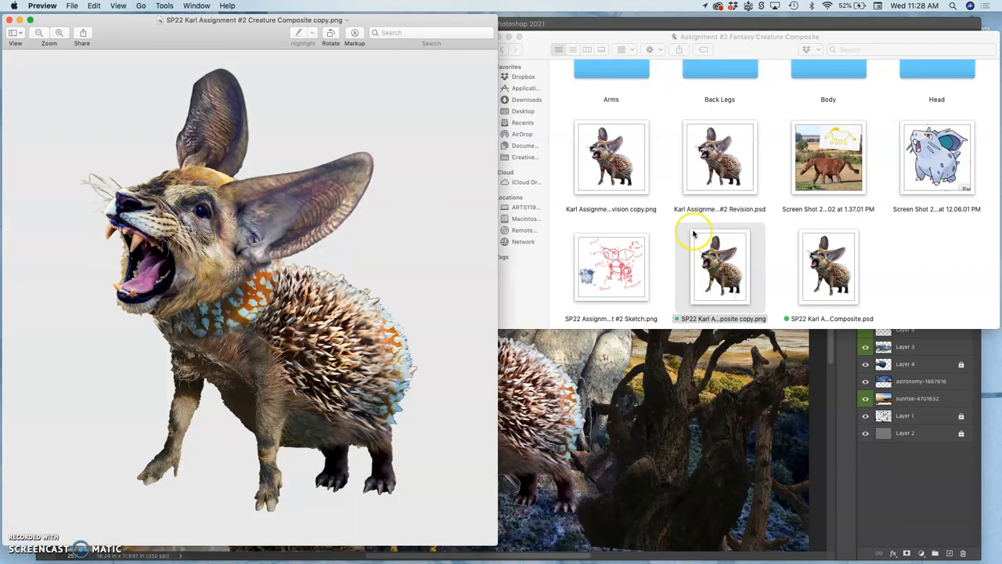
mouse_move(222, 287)
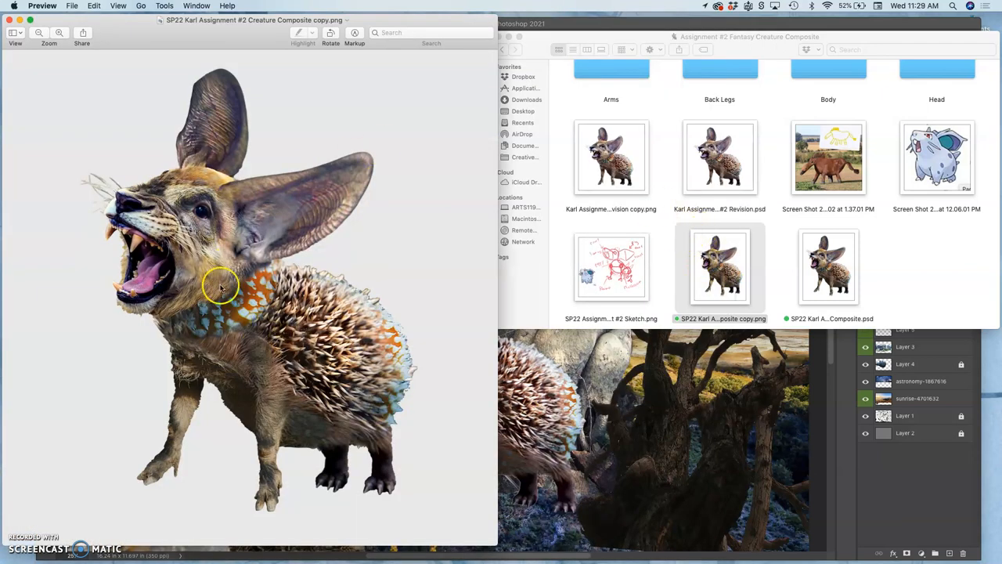
mouse_move(249, 307)
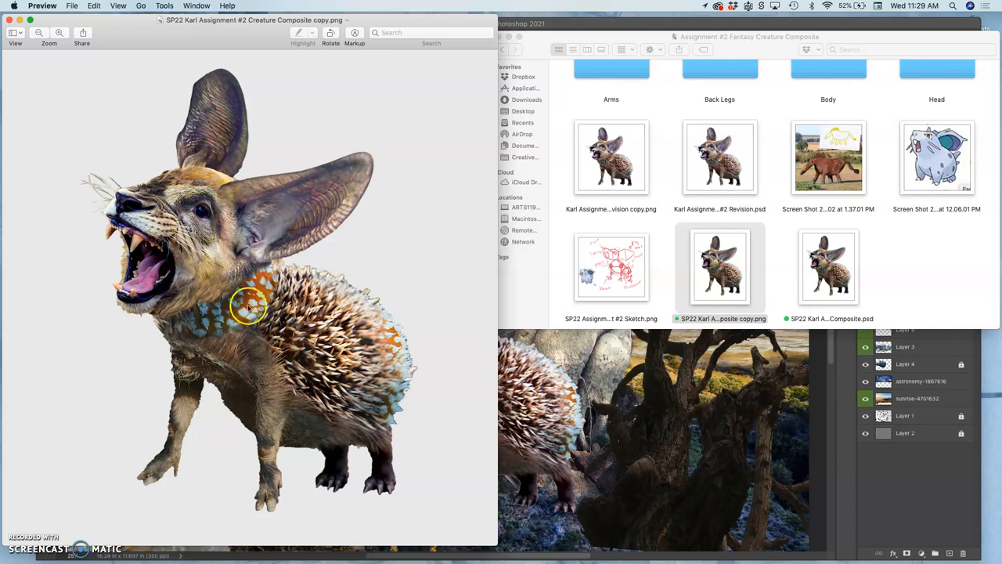
mouse_move(259, 351)
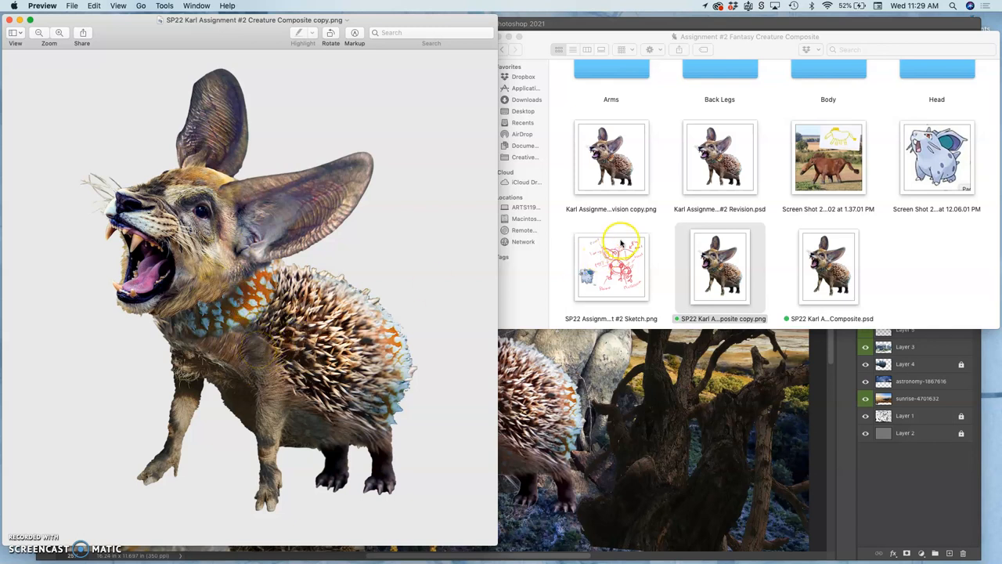
click(611, 157)
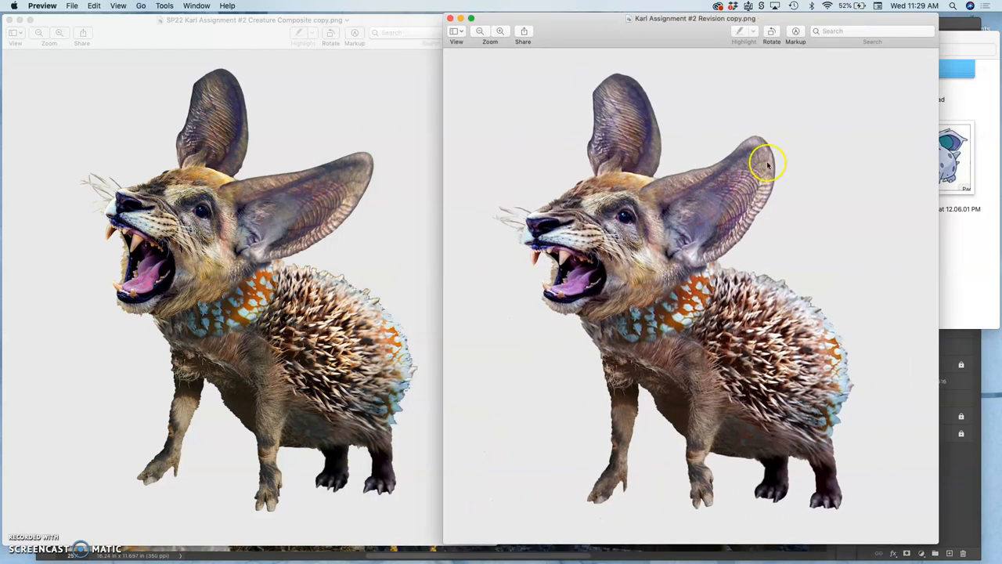
mouse_move(731, 371)
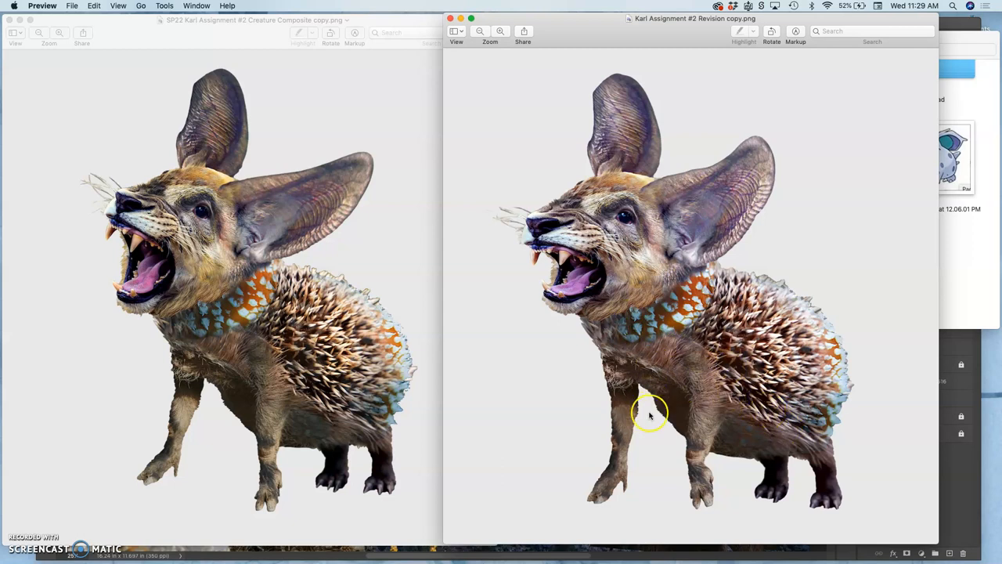
mouse_move(763, 399)
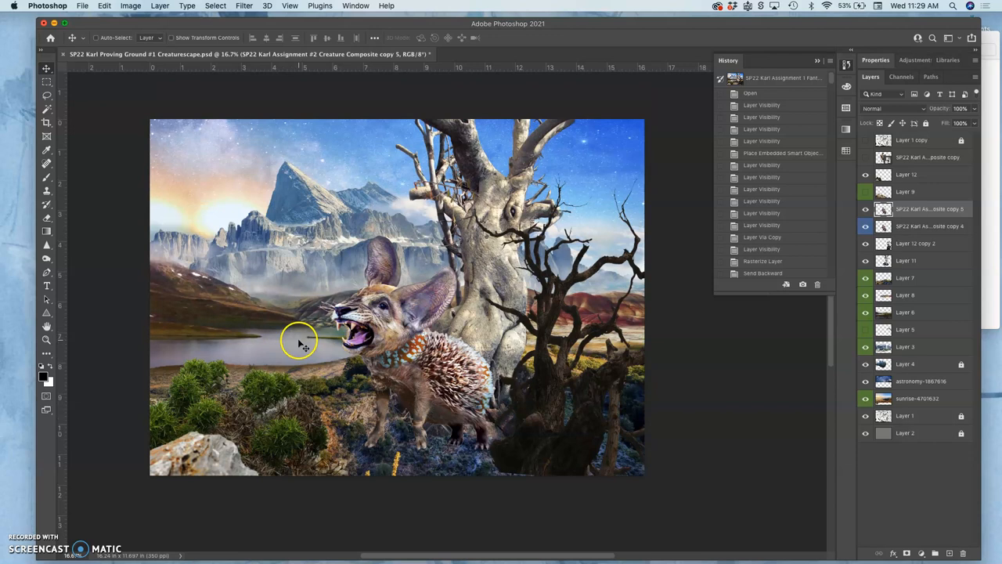
mouse_move(318, 349)
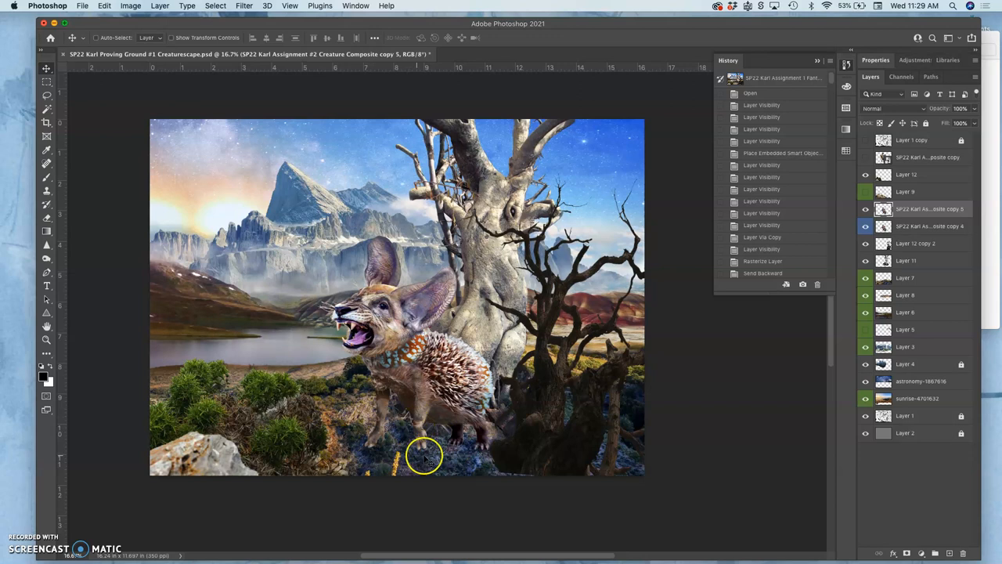
mouse_move(415, 444)
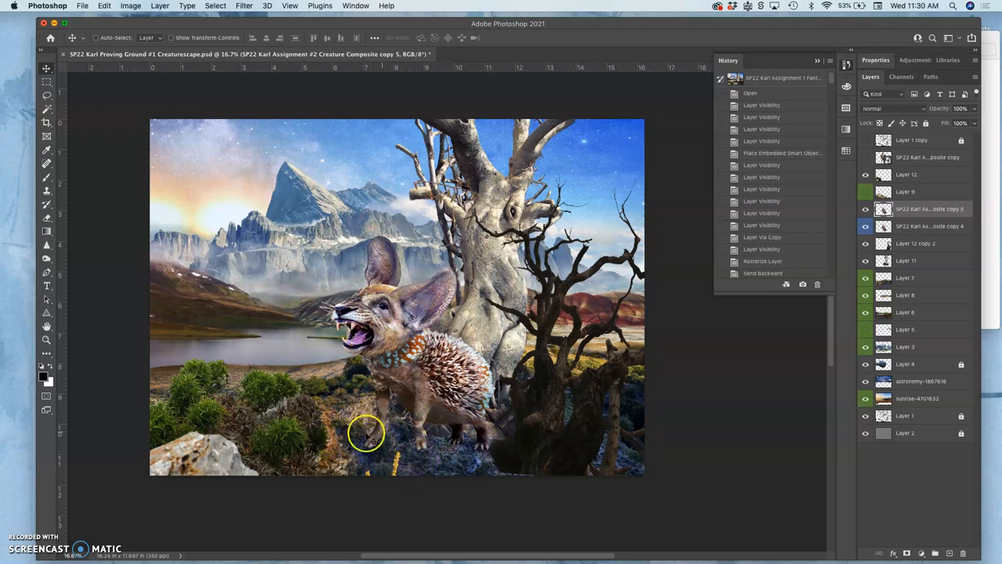
mouse_move(454, 422)
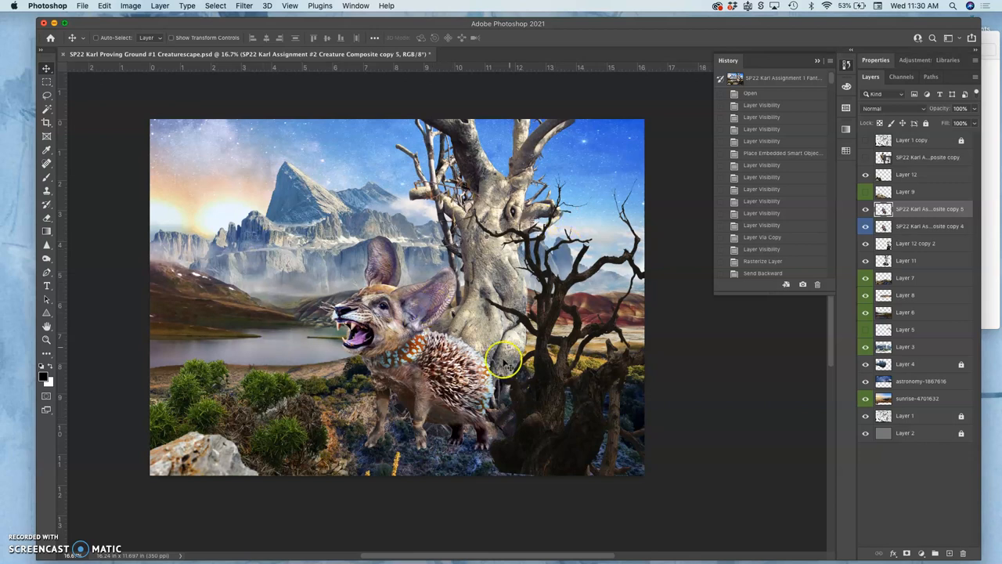
mouse_move(674, 239)
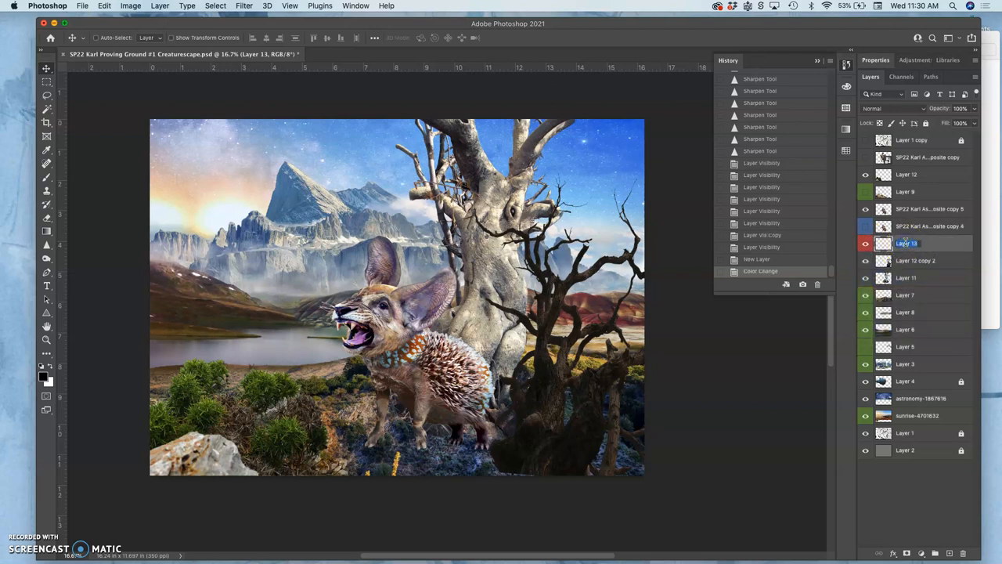
Rename the new red-tagged layer to OVERLAY LAYER.
text(OVERLAY LAYER)
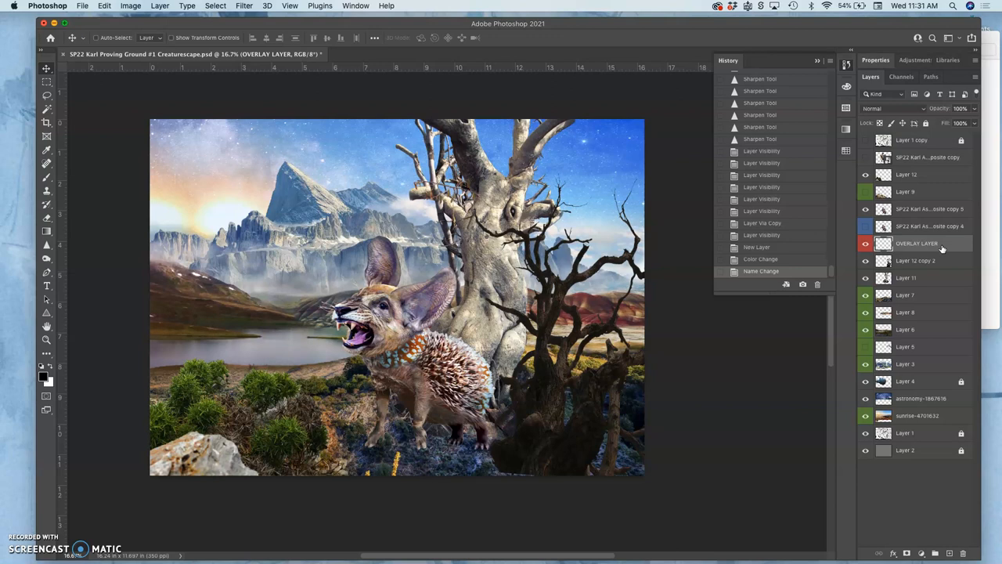
mouse_move(328, 90)
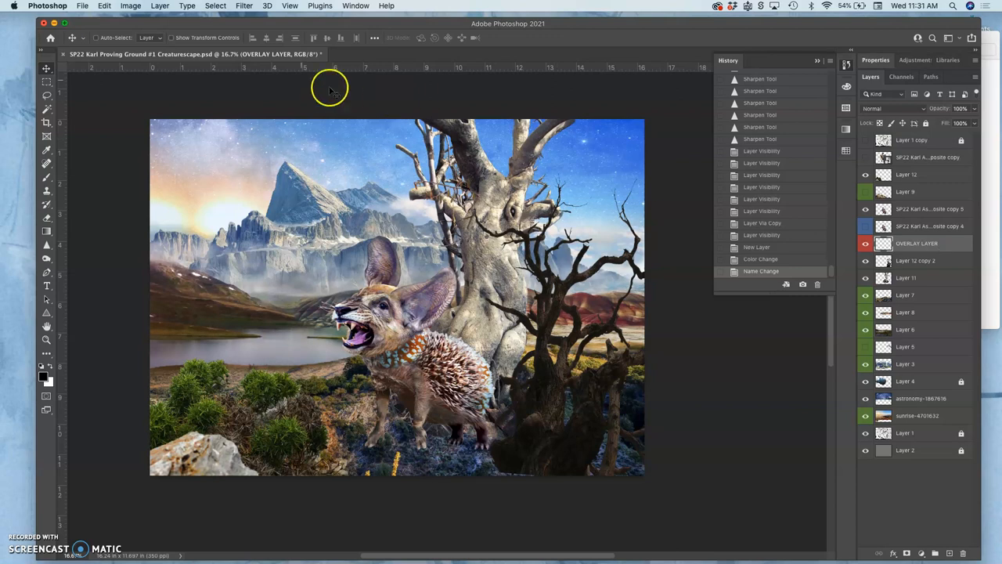
Fill OVERLAY LAYER with 50% Gray via Edit > Fill.
click(106, 5)
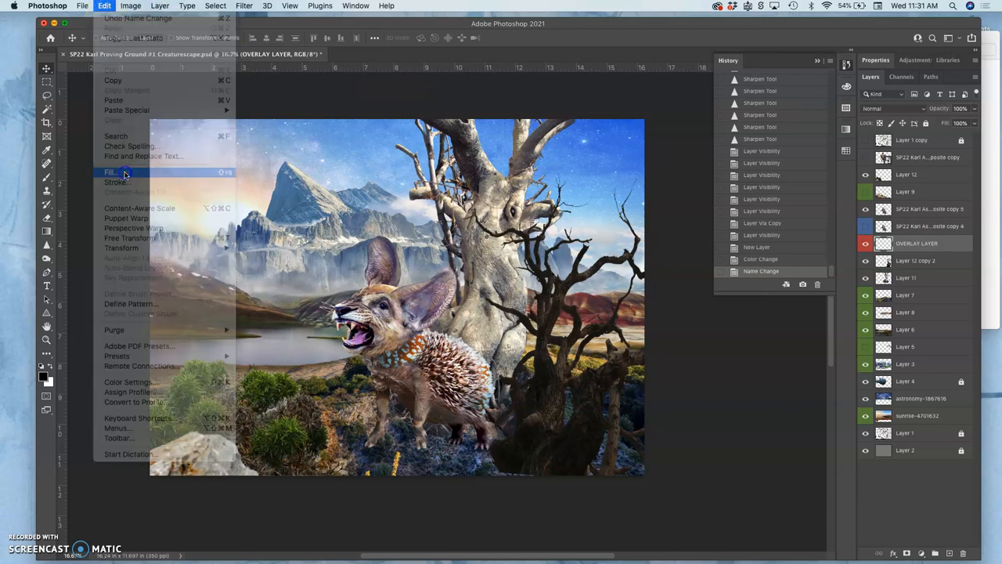
click(112, 172)
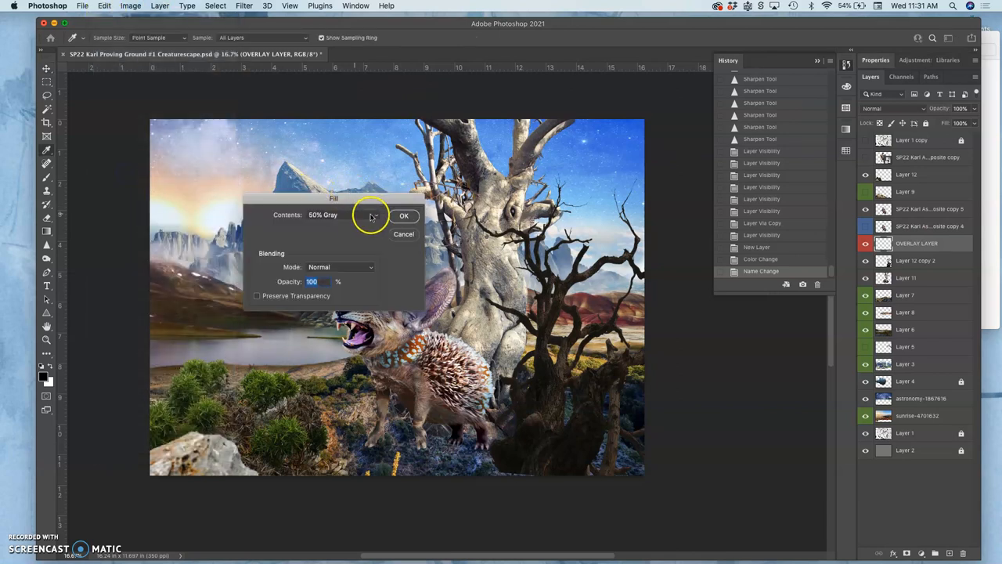
click(405, 215)
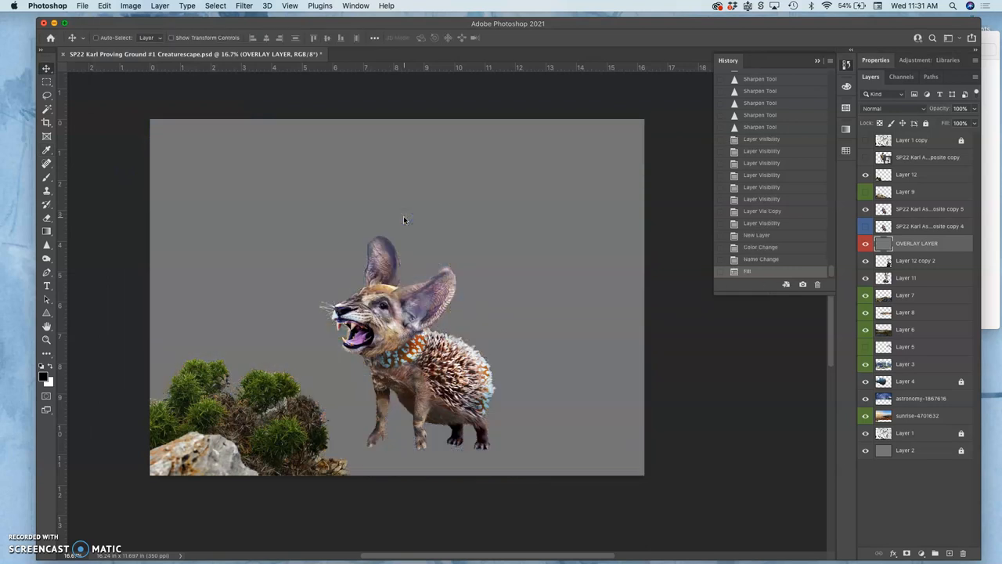
mouse_move(607, 277)
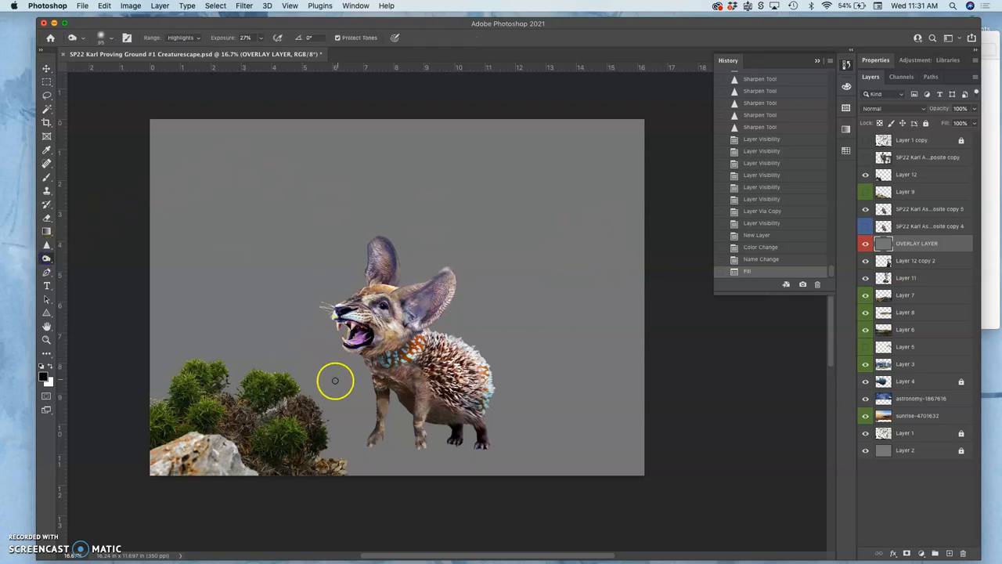
mouse_move(195, 132)
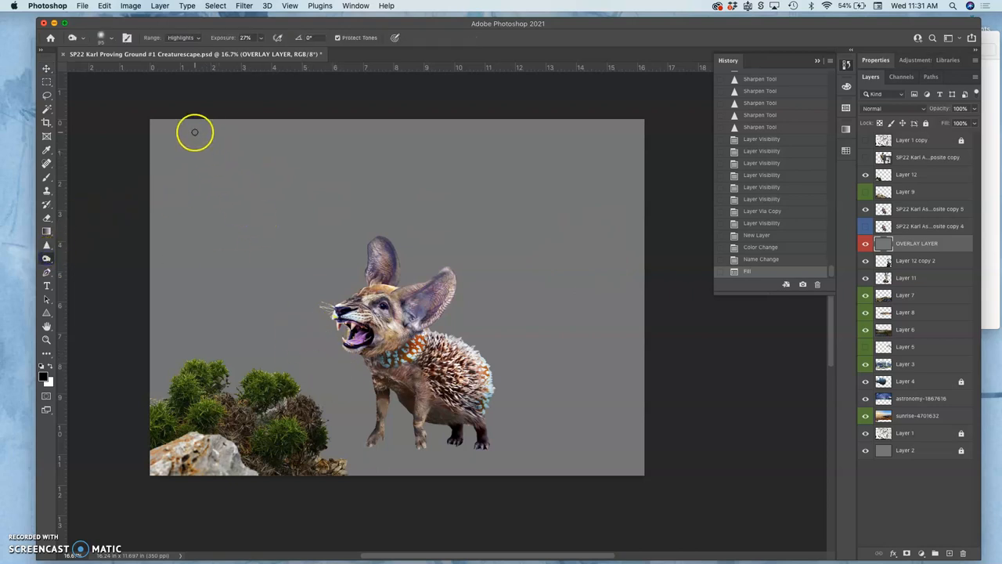
Set the Burn tool to Range Midtones at 27% exposure and ready its brush on OVERLAY LAYER.
click(865, 243)
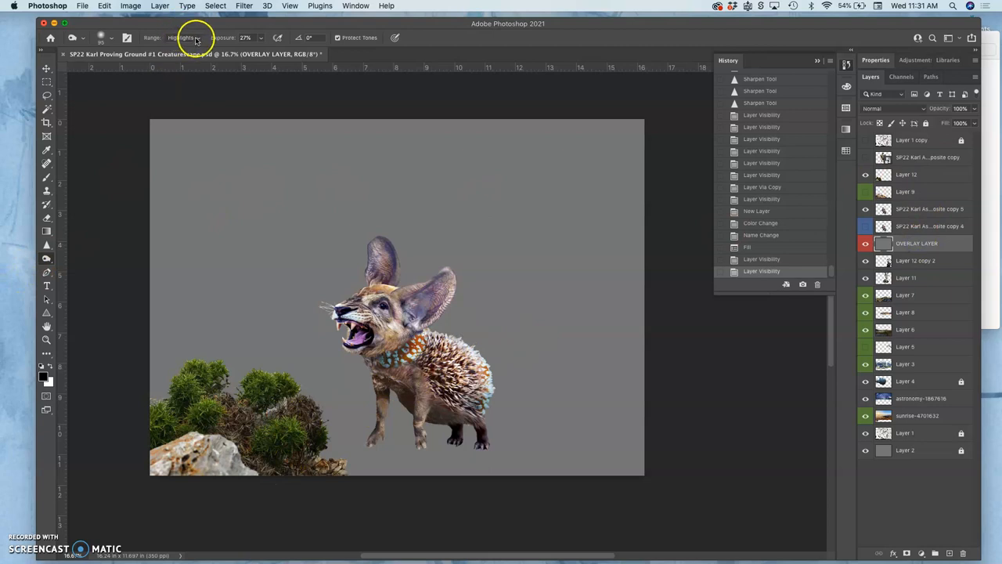
click(192, 37)
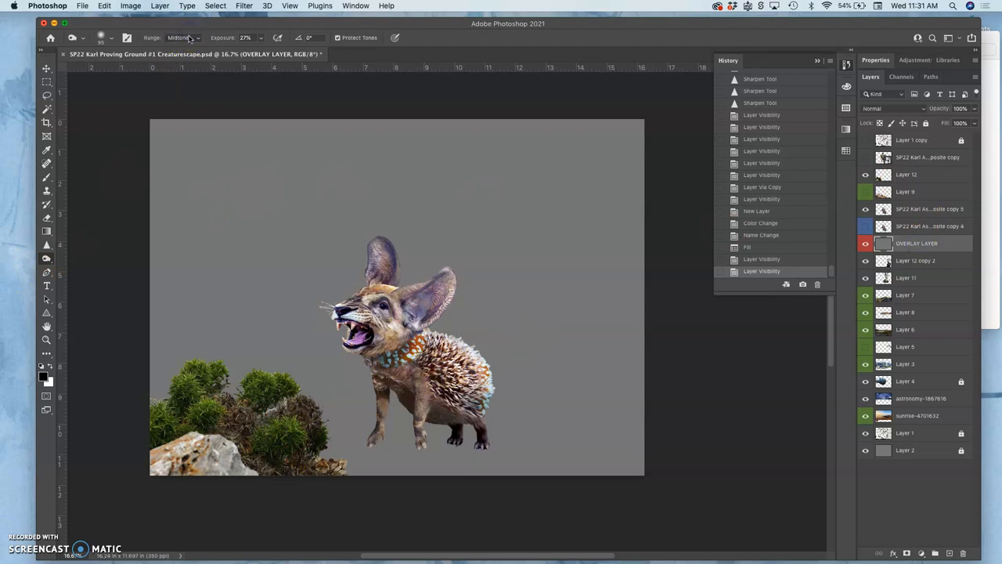
click(263, 37)
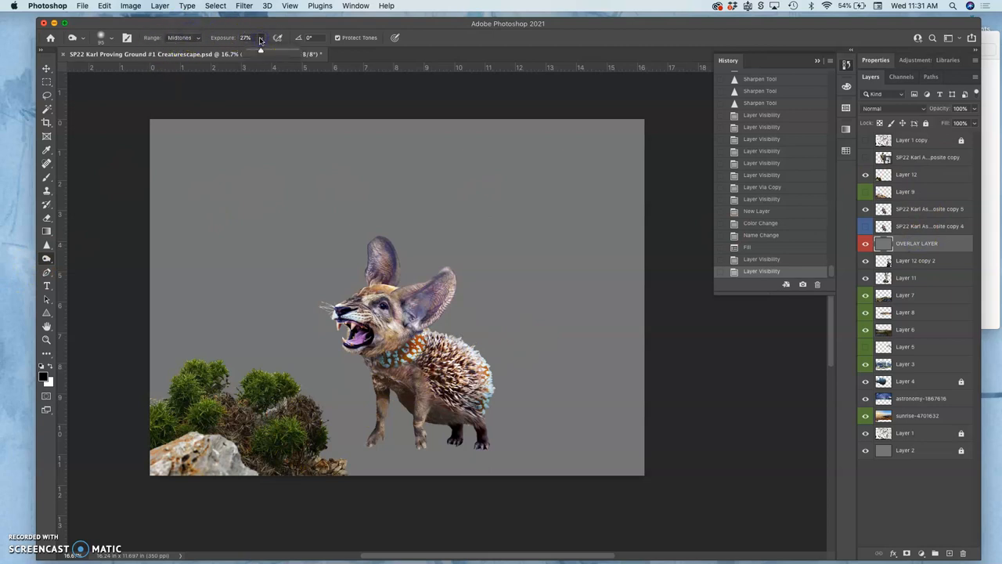
mouse_move(277, 45)
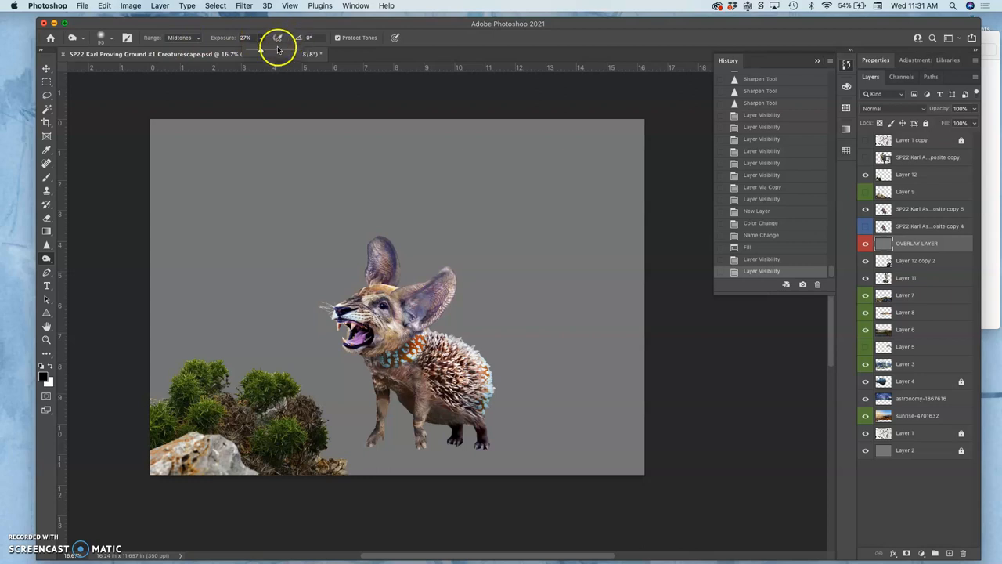
mouse_move(112, 40)
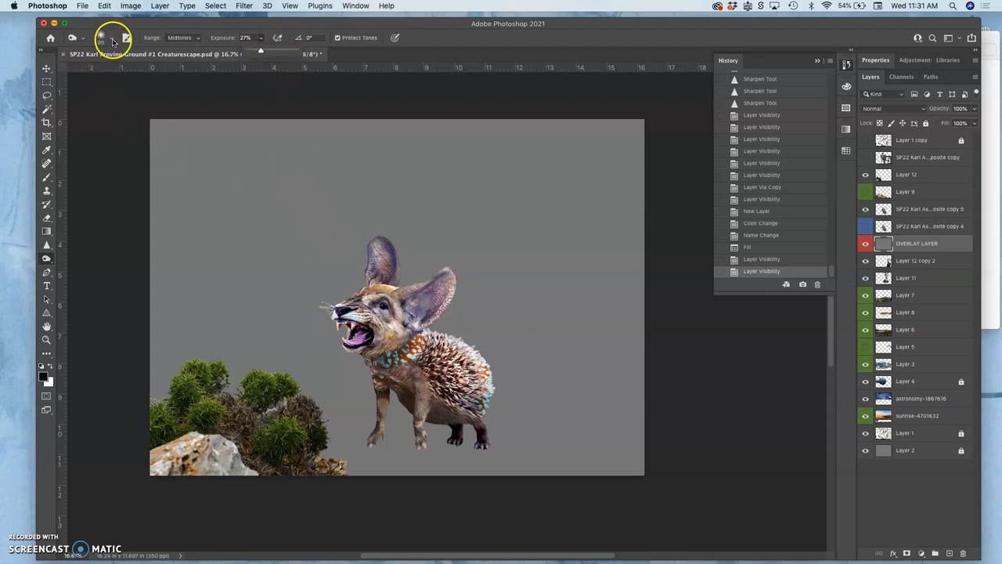
click(108, 38)
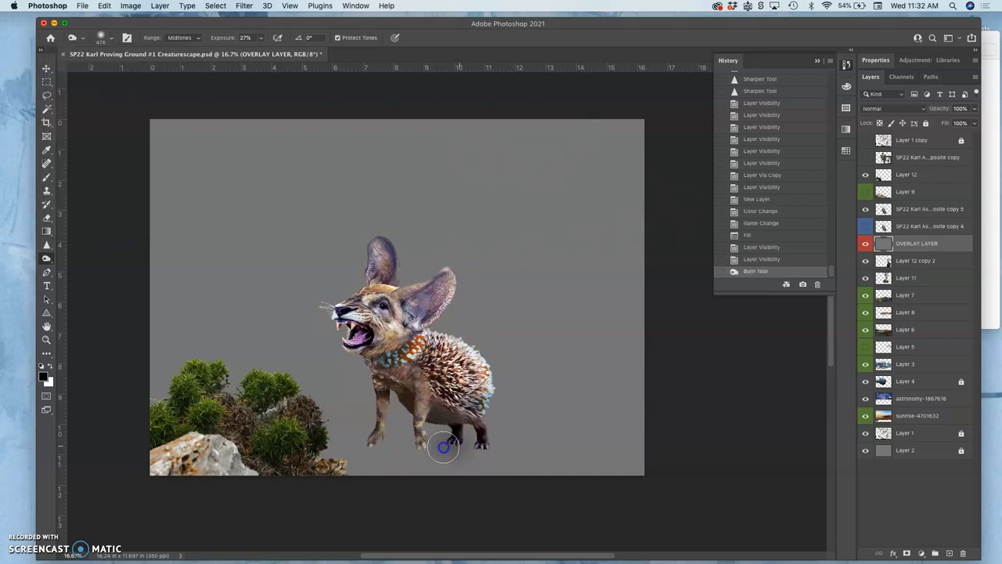
Burn a soft 252 px, 0% hardness shadow under the creature's body, front and hind feet.
drag(442, 447, 521, 447)
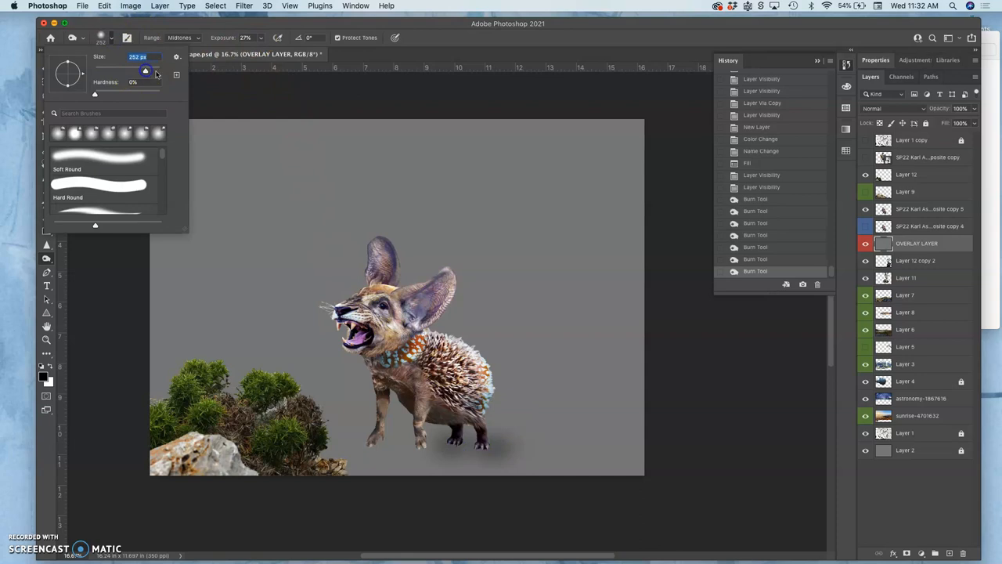
click(456, 446)
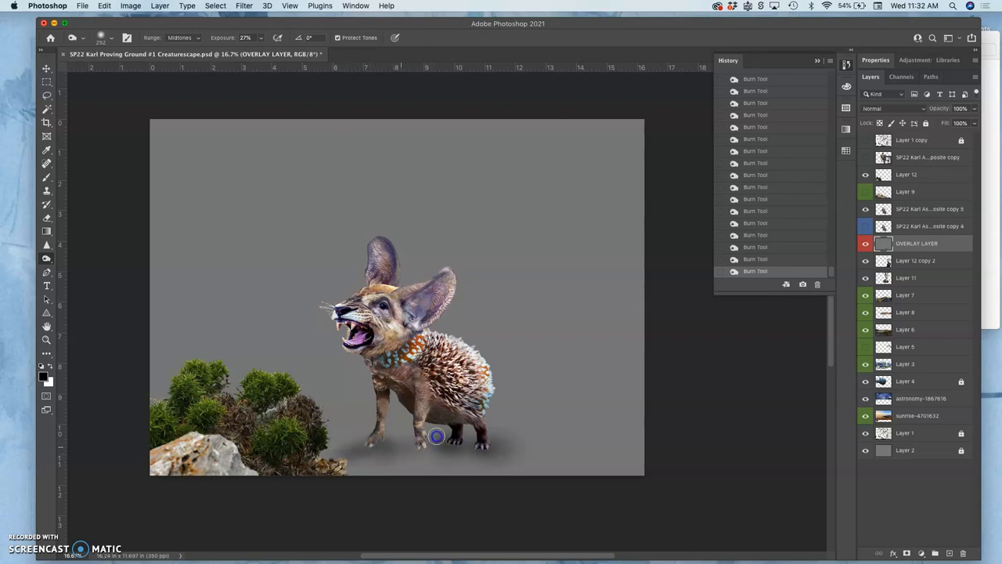
drag(437, 436, 387, 438)
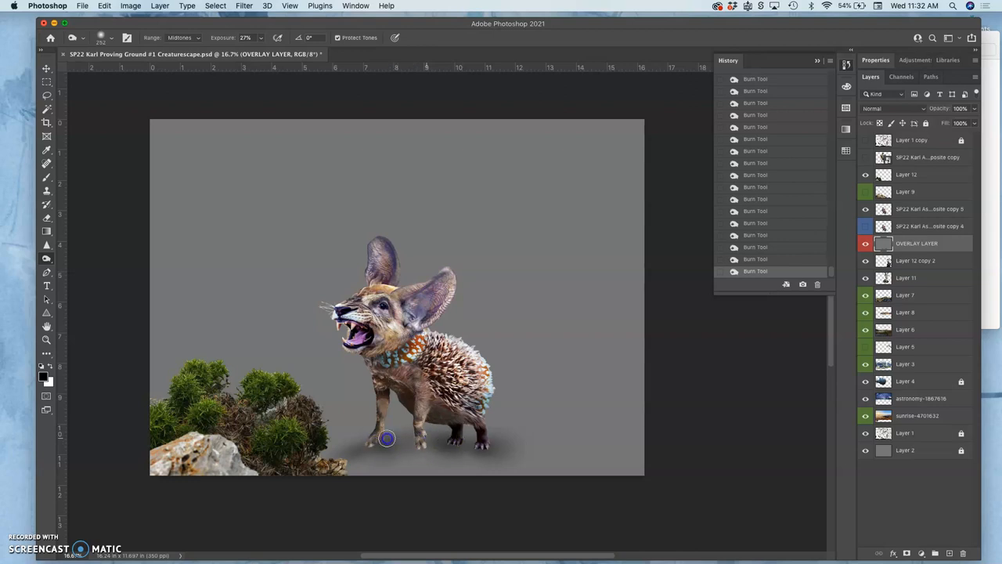
mouse_move(434, 451)
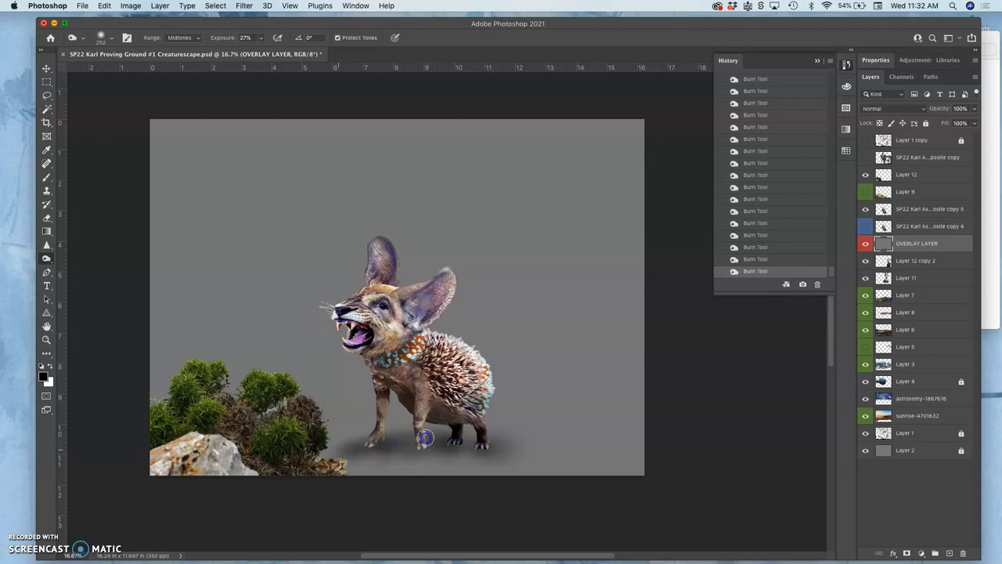
drag(423, 438, 473, 439)
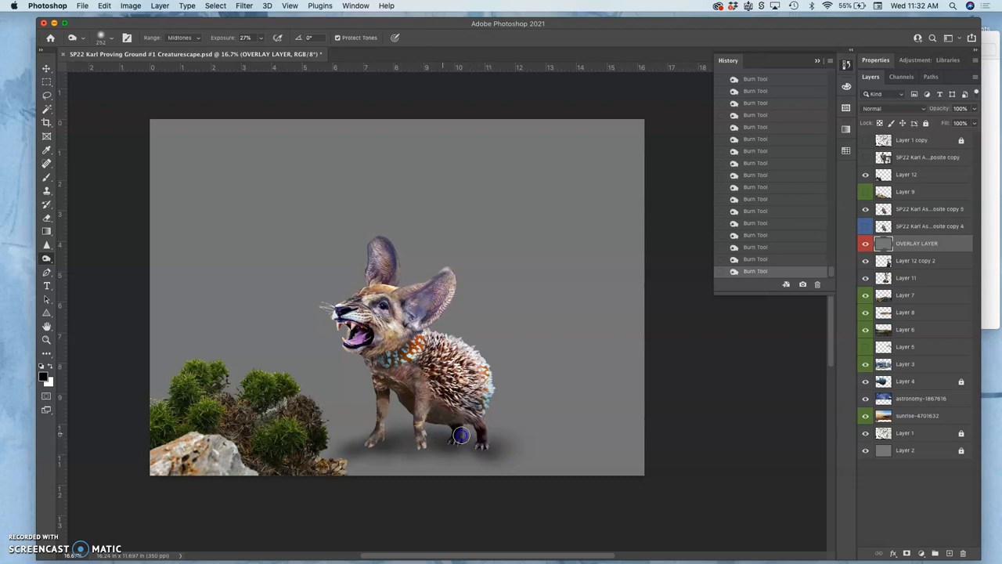
drag(461, 436, 459, 454)
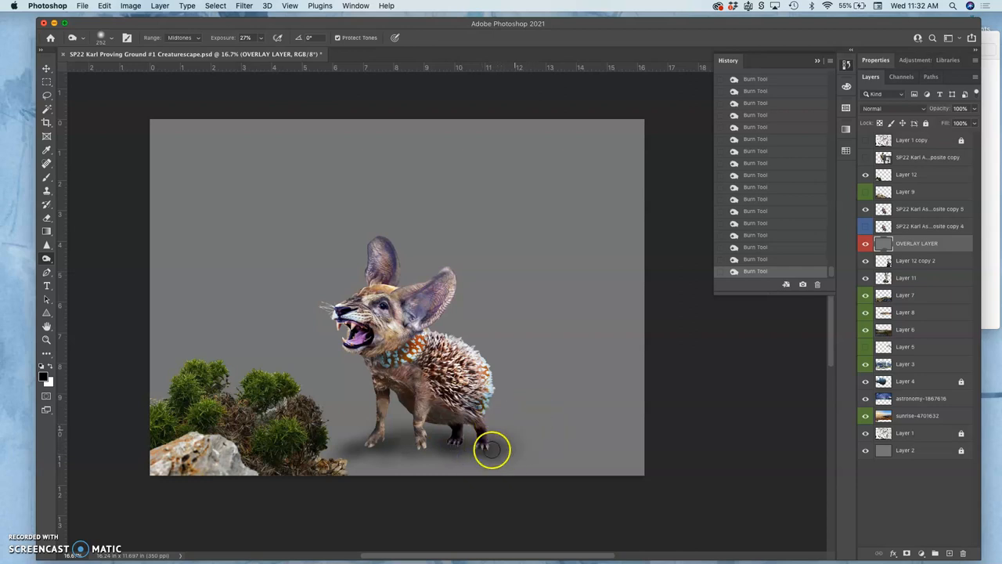
mouse_move(549, 354)
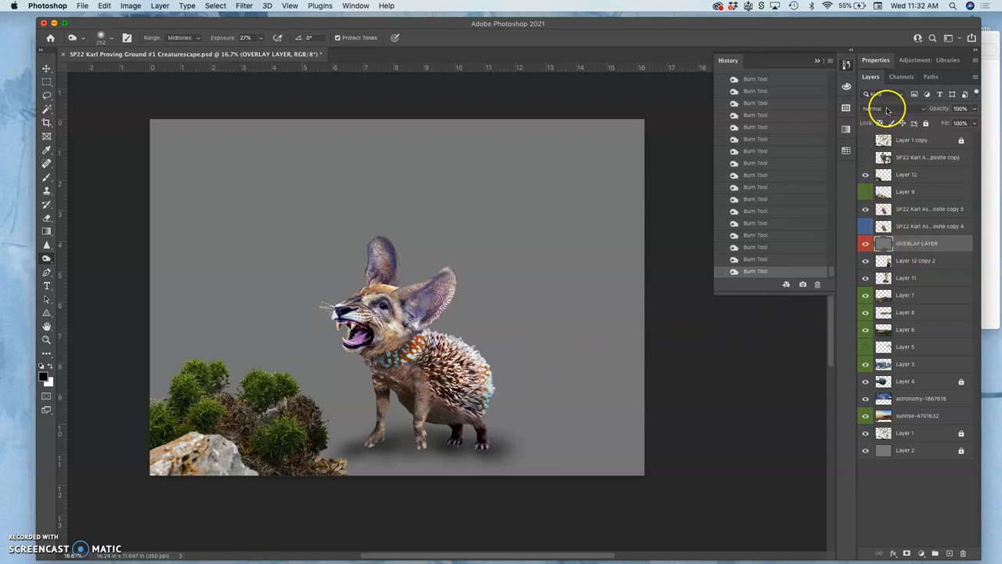
Set OVERLAY LAYER's blend mode to Overlay and toggle its visibility to compare the shadow.
click(884, 108)
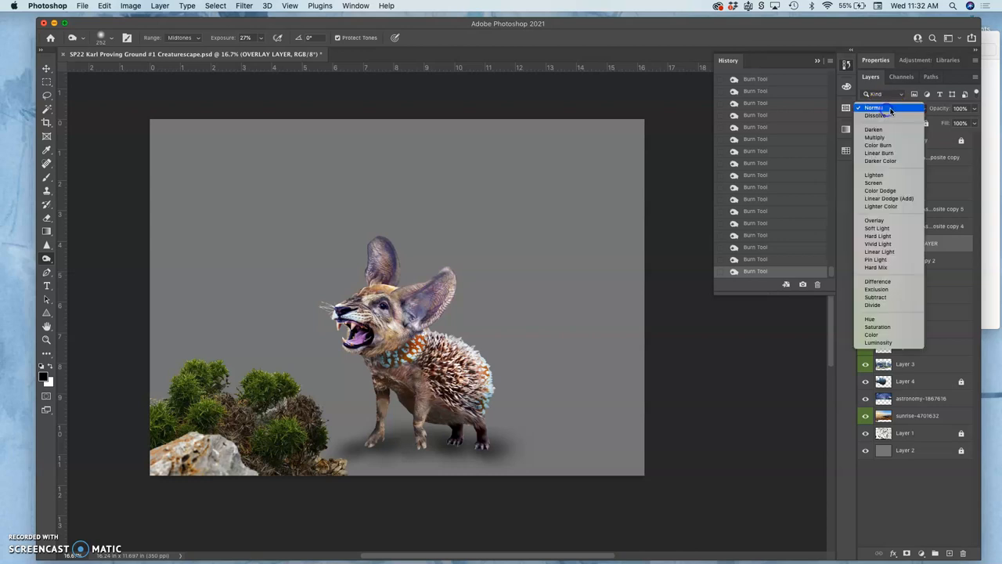
click(875, 220)
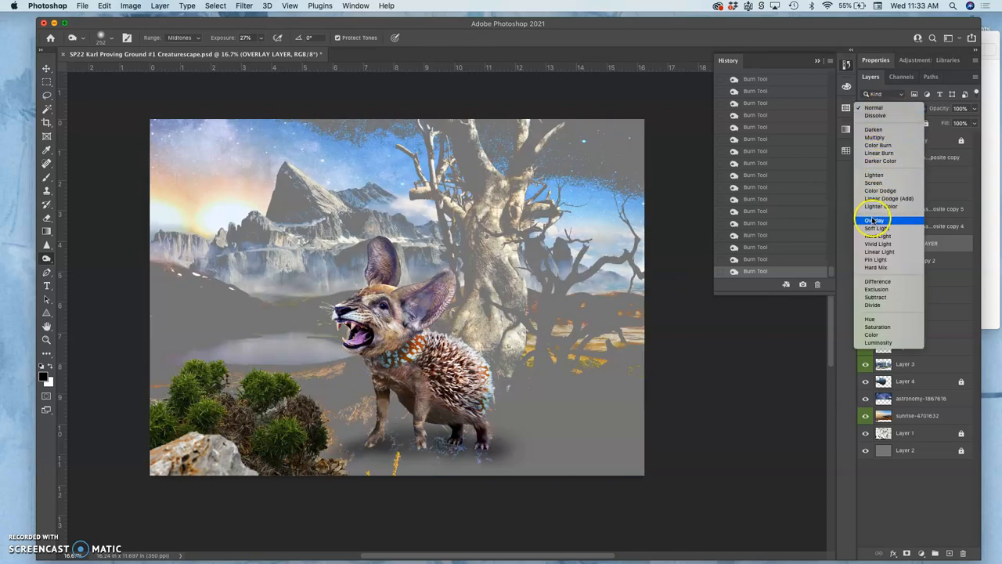
click(874, 219)
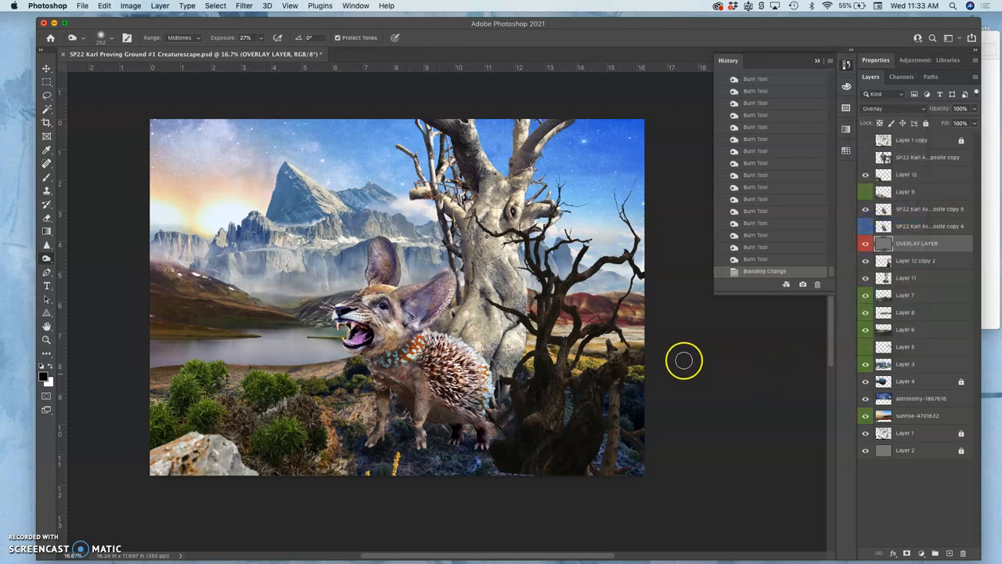
click(884, 243)
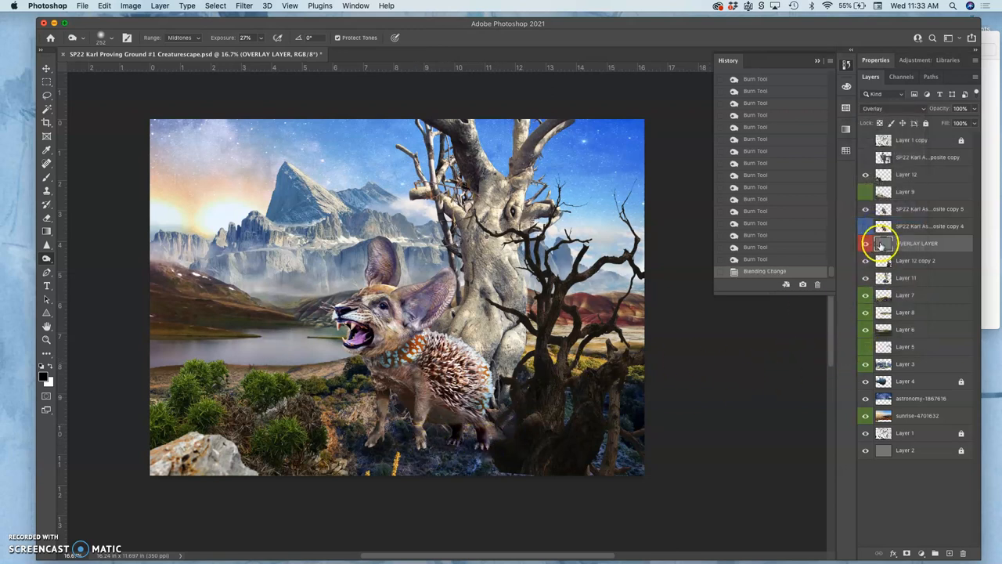
click(867, 243)
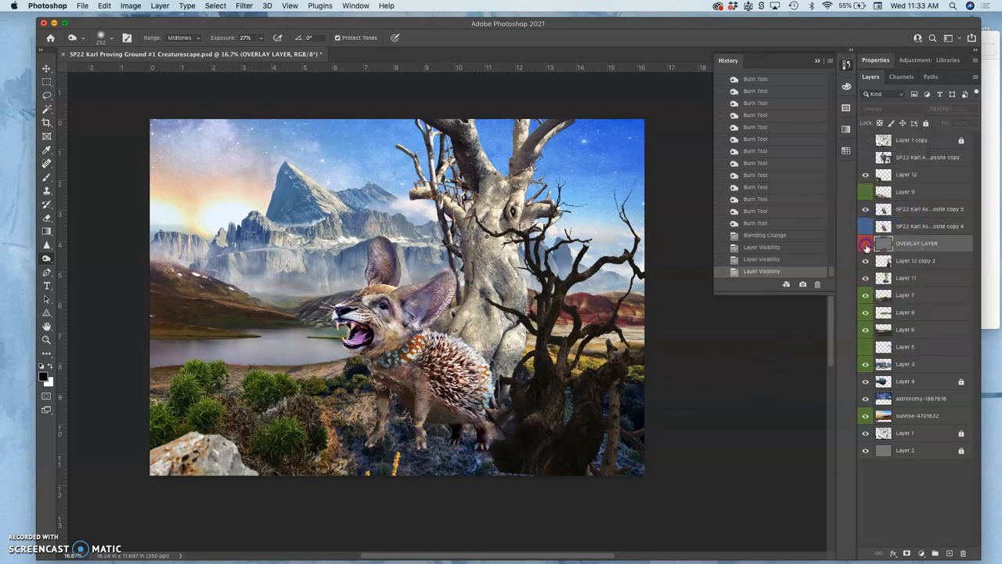
click(866, 244)
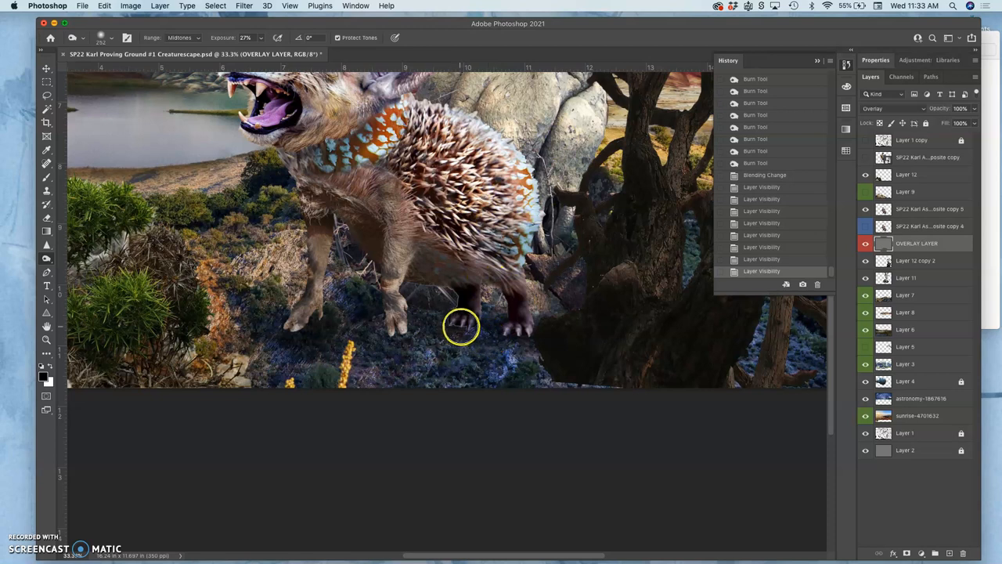
Burn deeper shading beneath the hind and front feet, then view the whole scene at 25%.
click(449, 323)
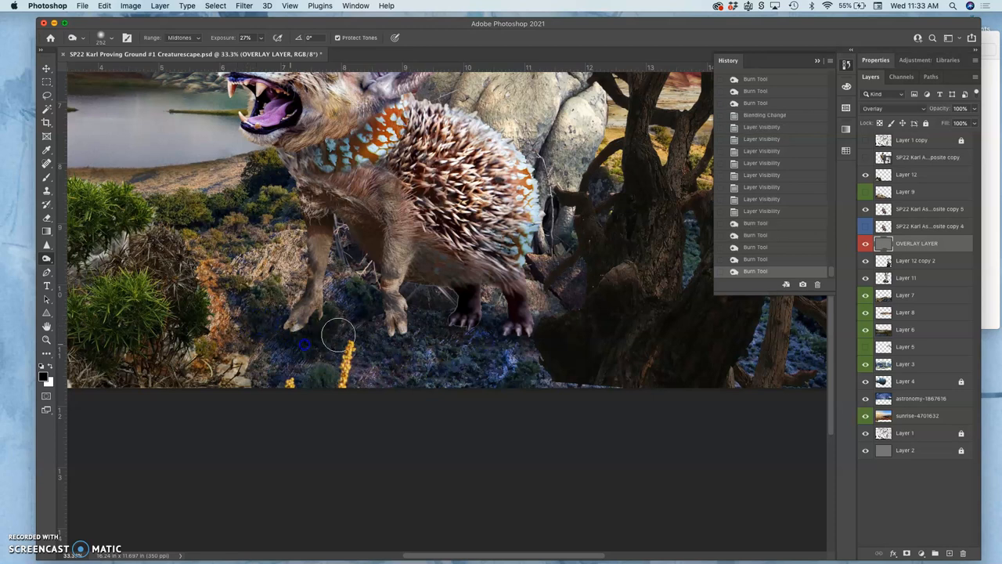
drag(337, 337, 554, 307)
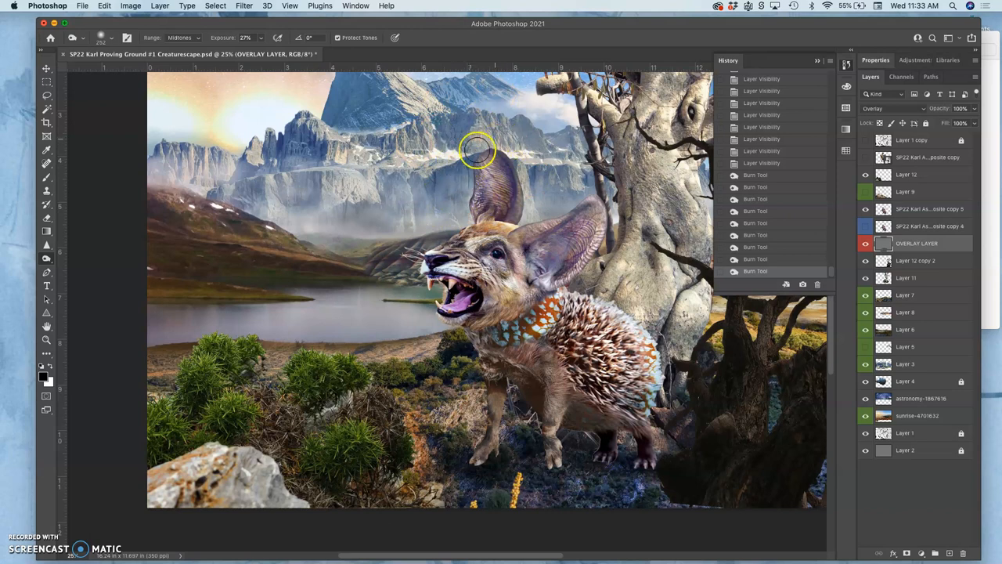
drag(477, 148, 432, 146)
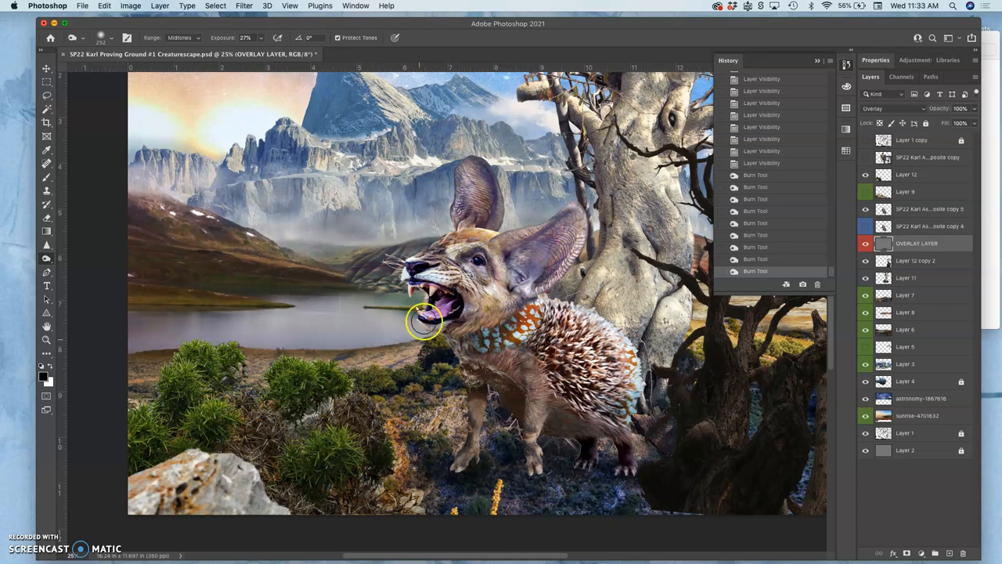
mouse_move(382, 319)
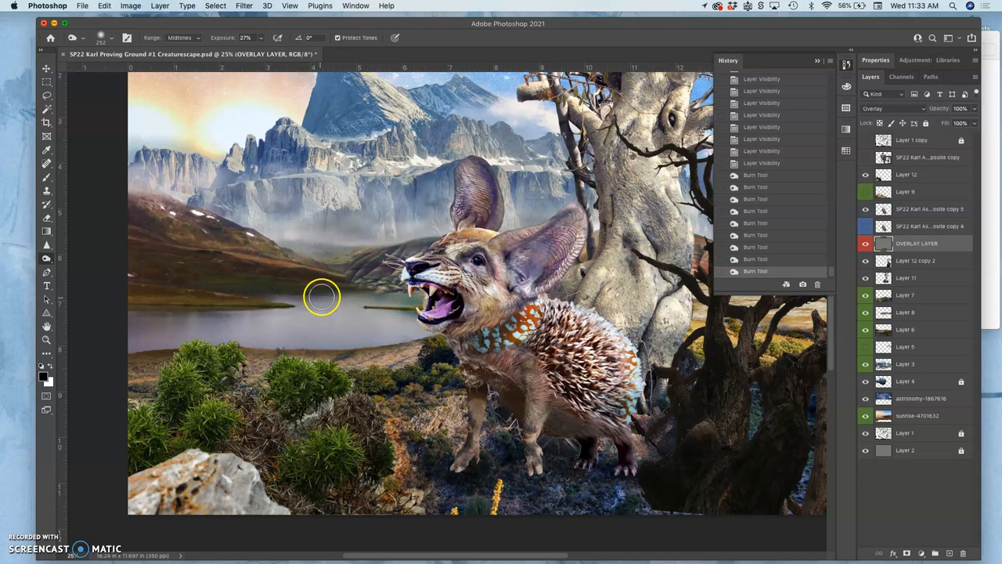
mouse_move(322, 287)
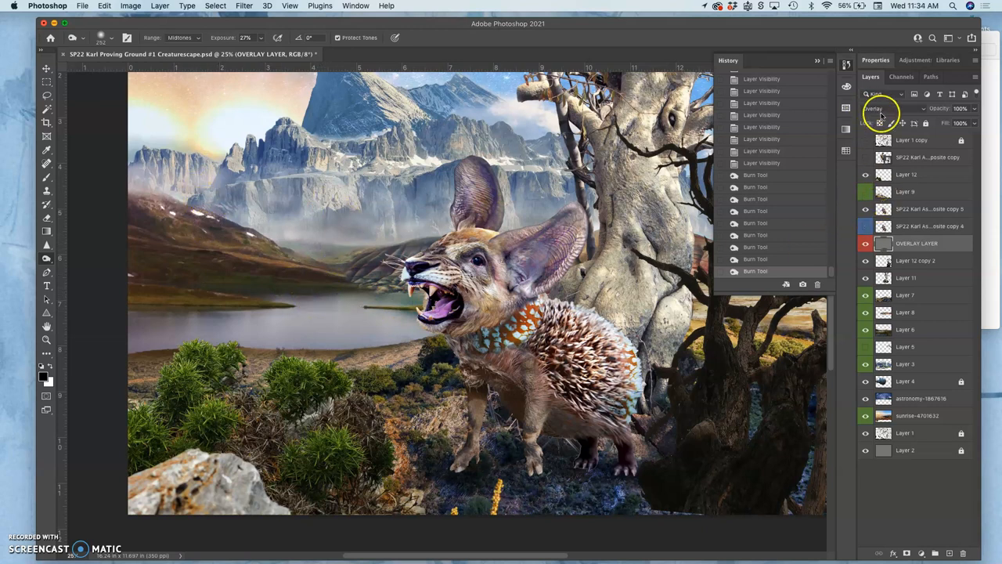
Return OVERLAY LAYER to Normal blending and switch to the Dodge tool at Midtones, 22% exposure.
click(888, 108)
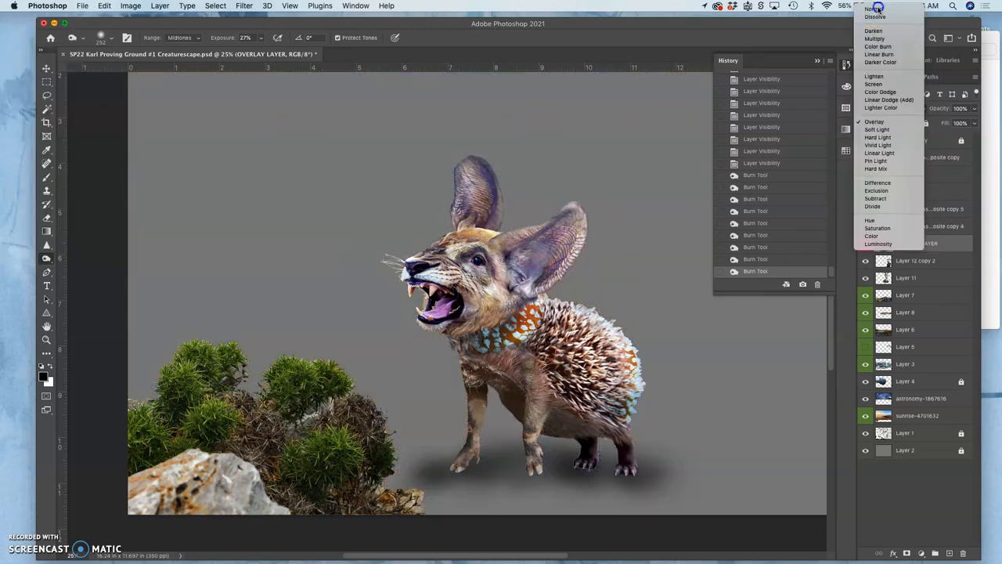
click(871, 10)
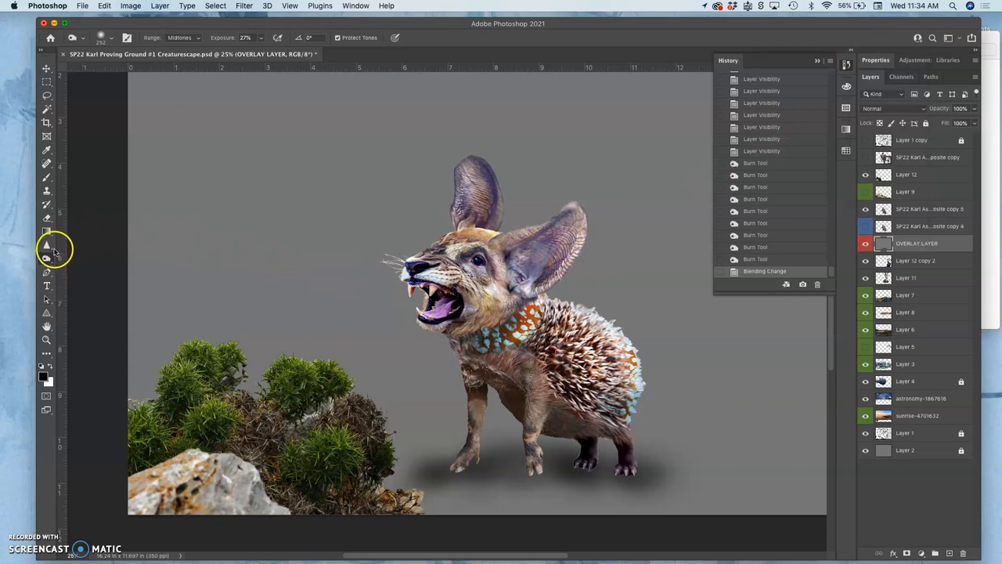
click(46, 258)
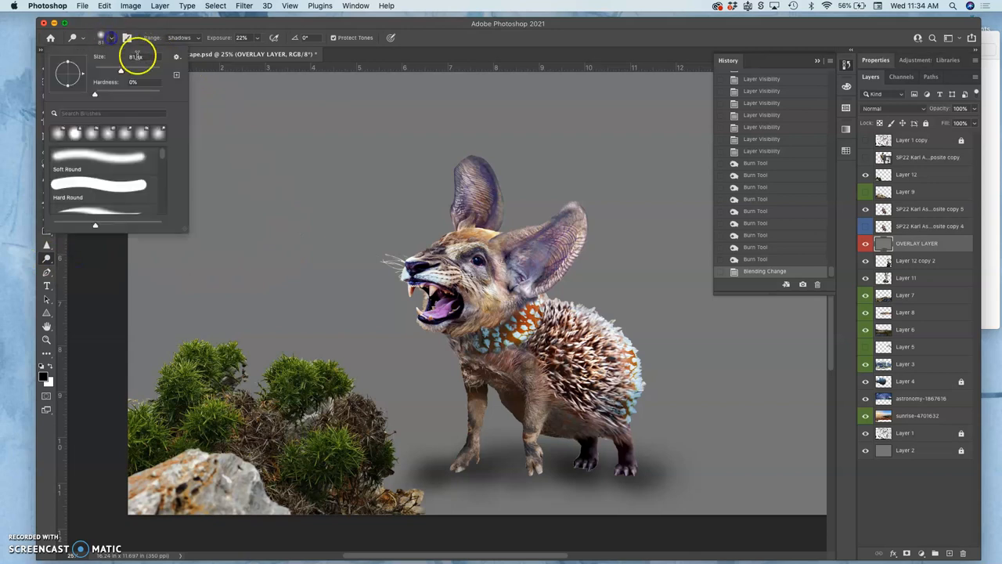
click(191, 38)
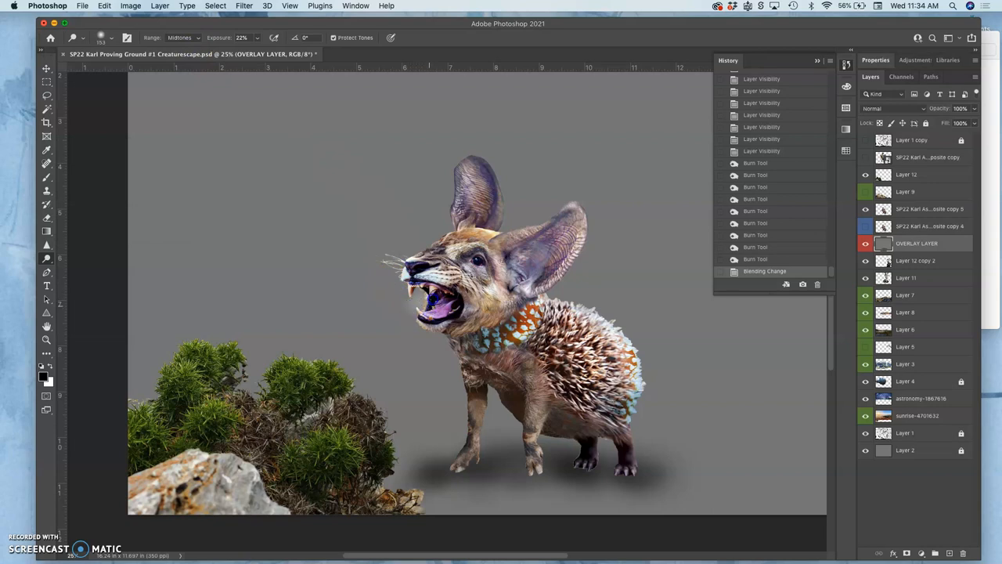
click(386, 278)
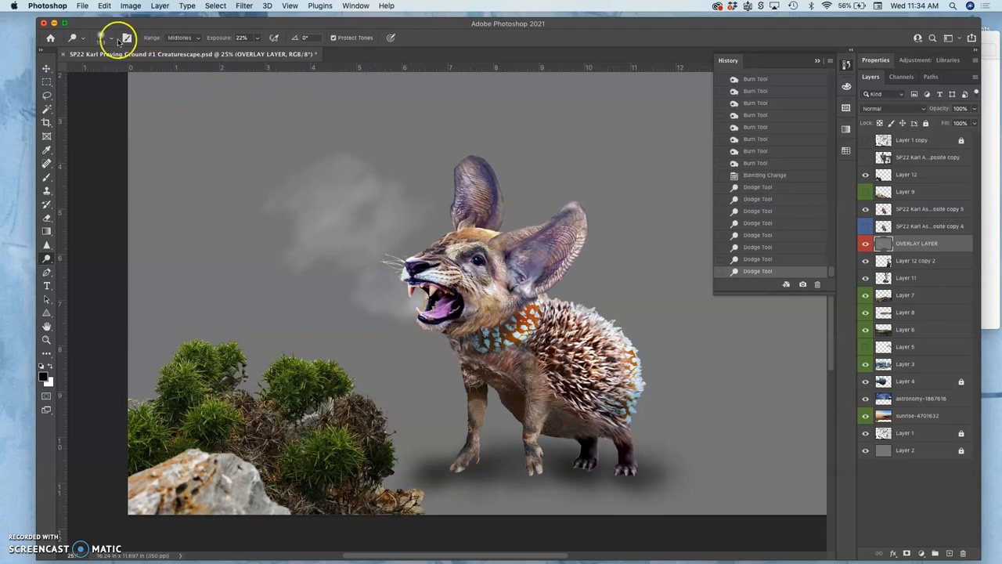
Dodge a pale misty breath cloud in front of the creature's mouth on OVERLAY LAYER.
click(112, 37)
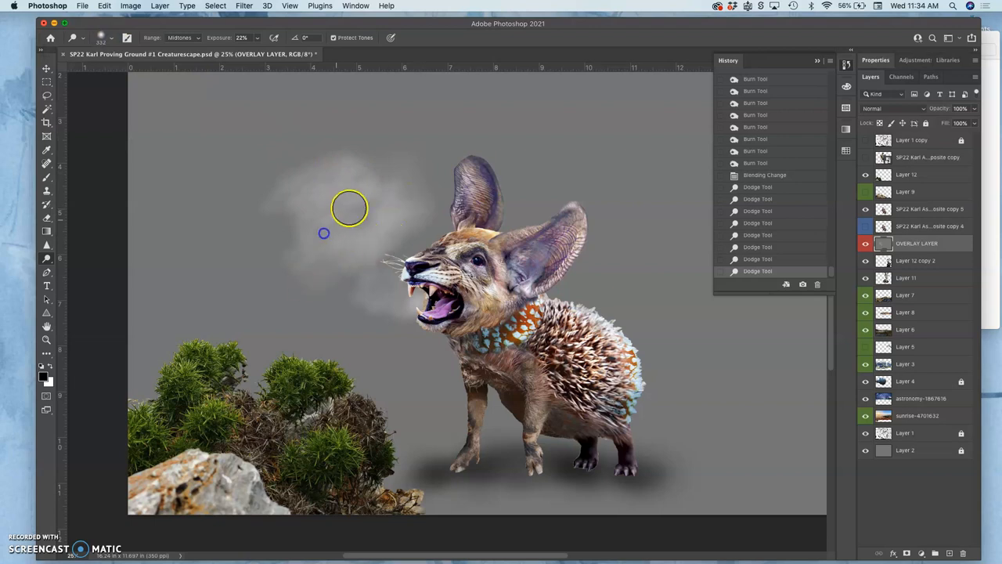
click(117, 38)
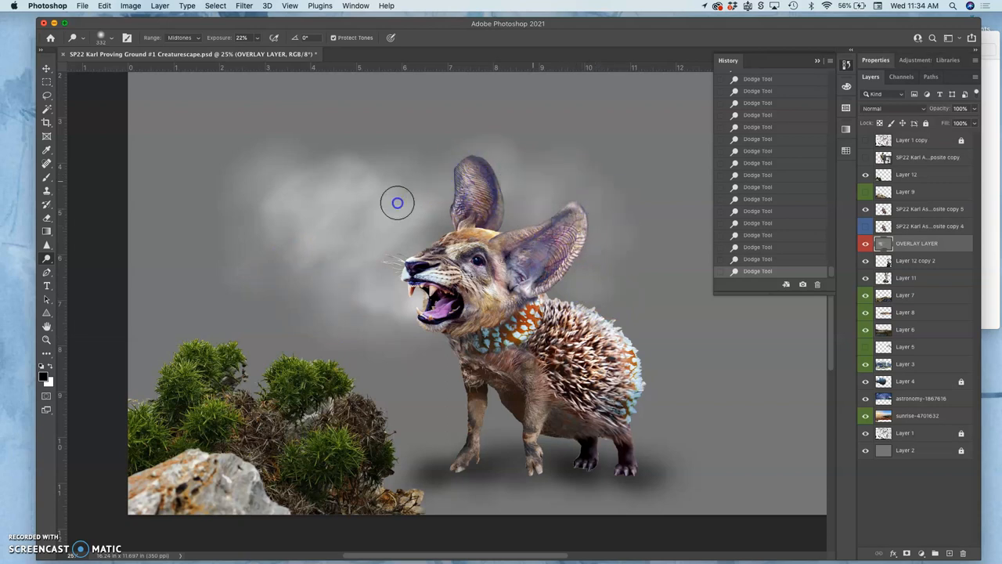
click(906, 242)
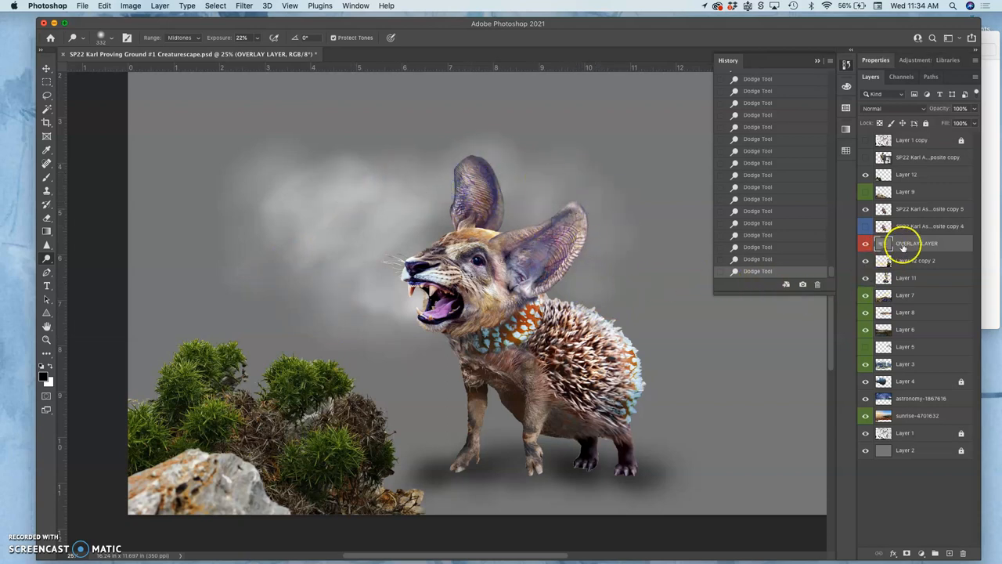
Blend OVERLAY LAYER as Overlay again and dodge highlights onto the tree trunk beside the creature.
click(893, 108)
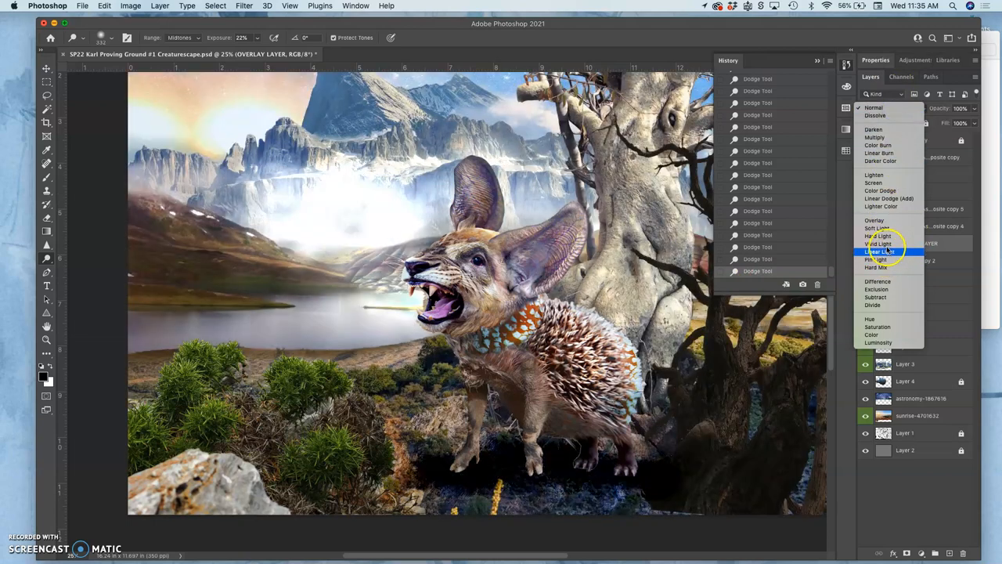
click(874, 251)
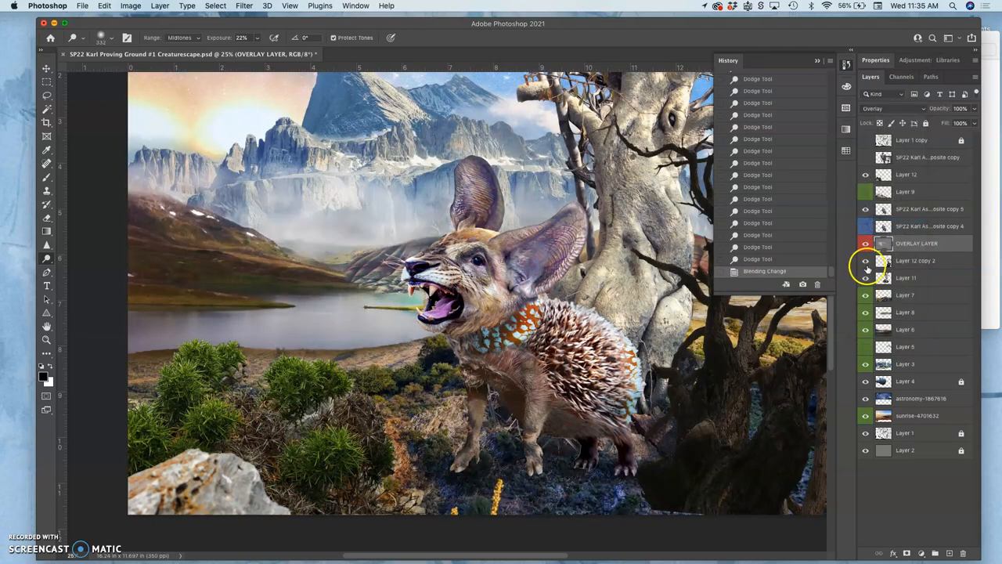
click(866, 243)
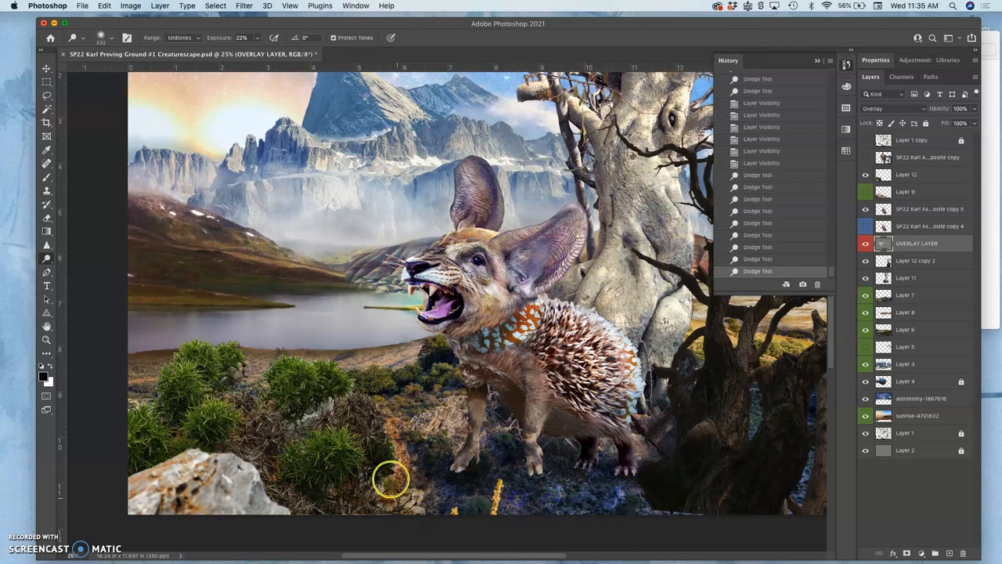
mouse_move(296, 376)
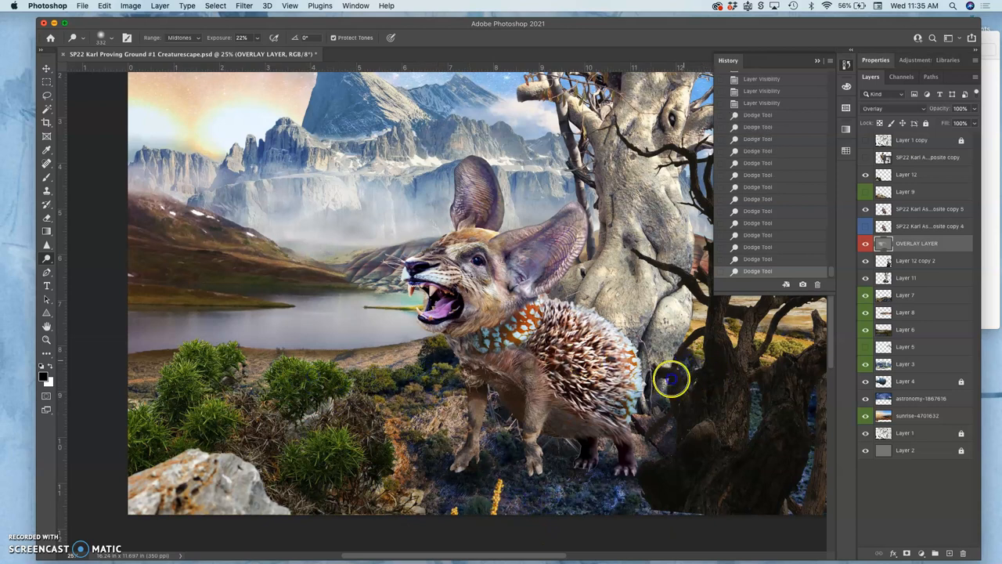
drag(672, 379, 646, 361)
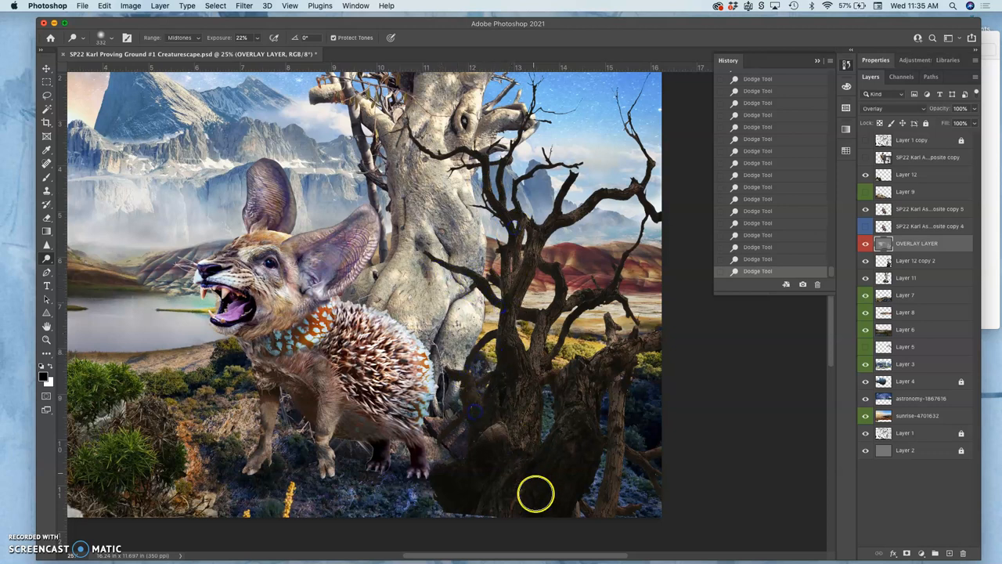
mouse_move(493, 513)
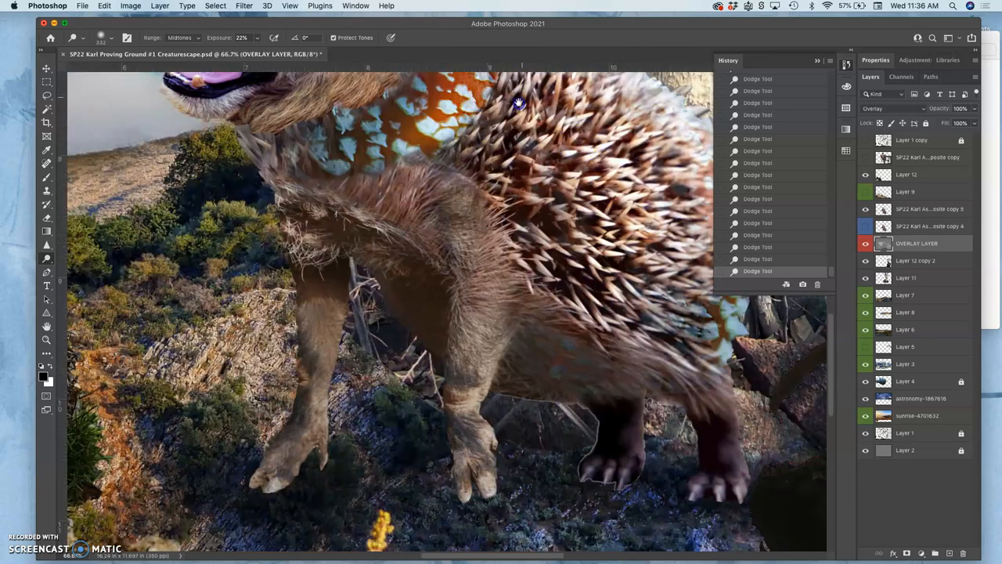
On Creature Composite copy 5, lasso the ragged halo around the dark left paw and clear it.
click(866, 226)
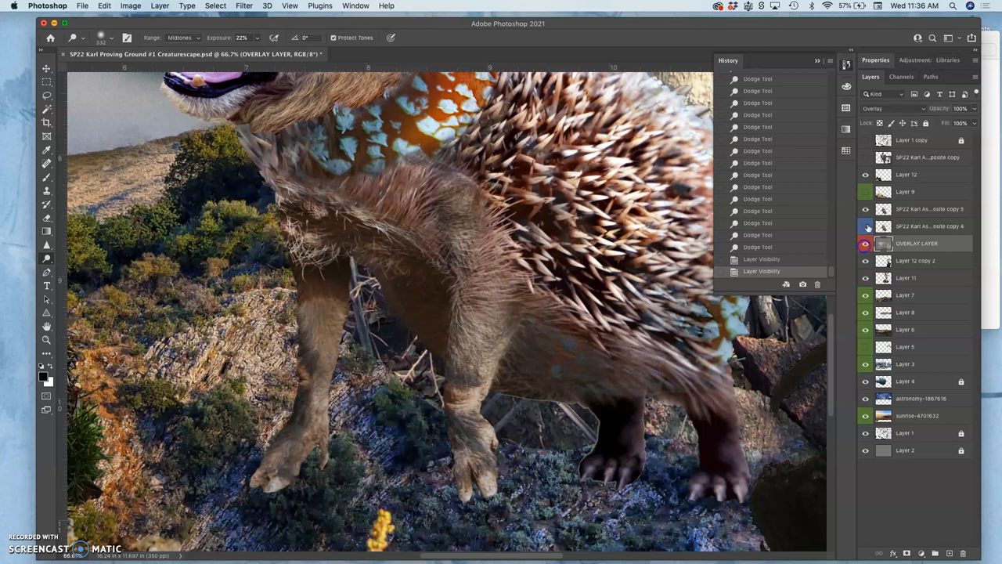
click(886, 108)
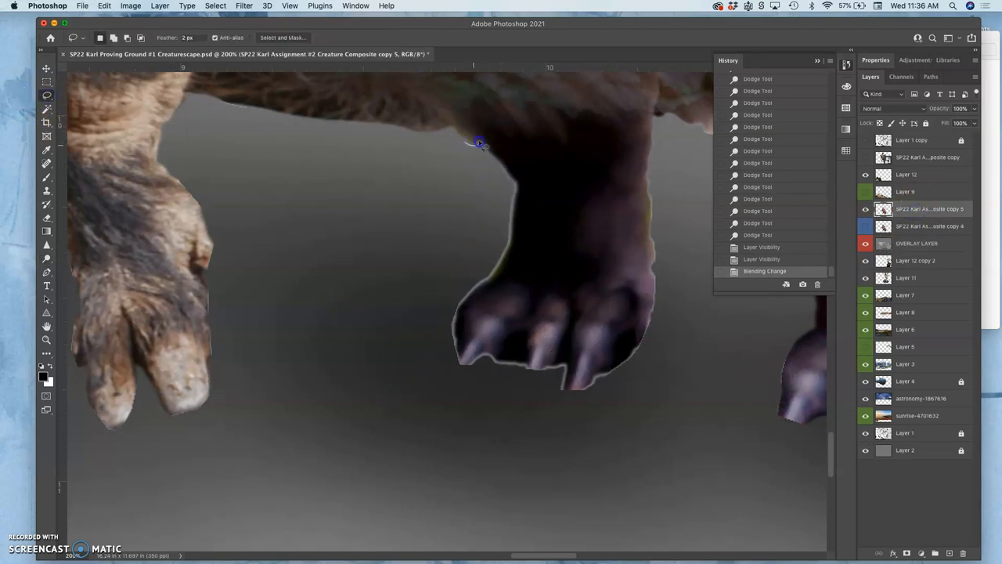
drag(479, 143, 517, 184)
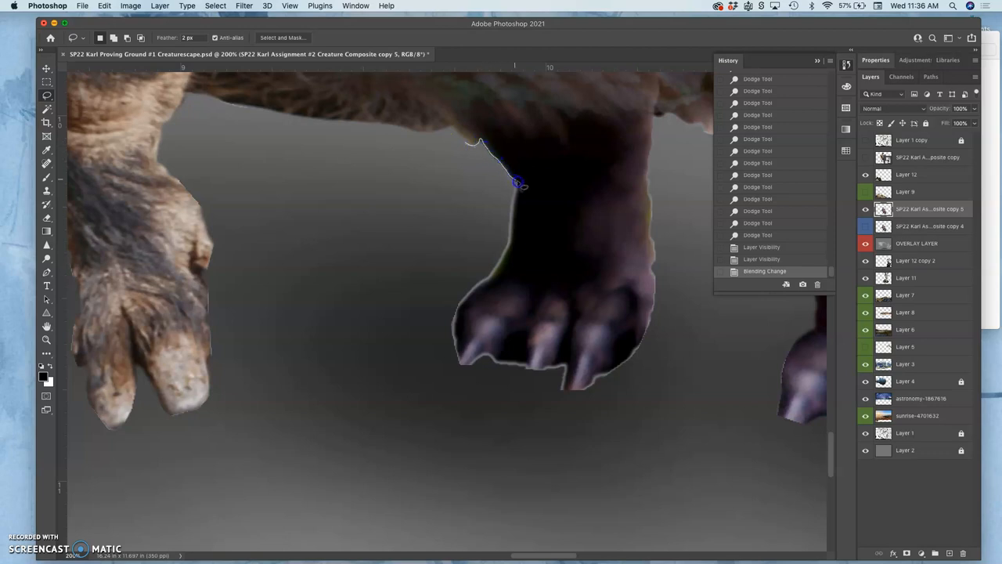
drag(518, 184, 506, 264)
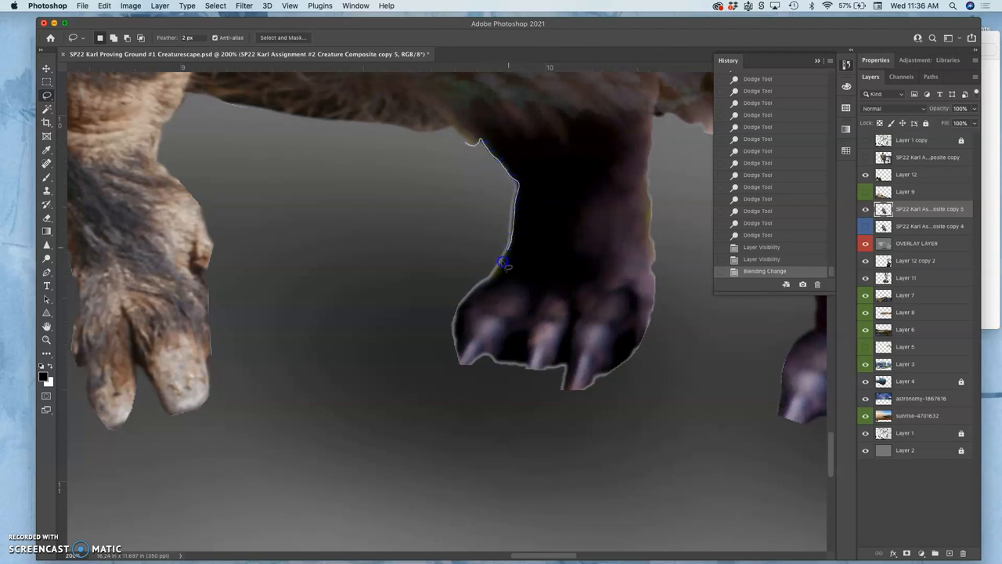
drag(506, 264, 458, 320)
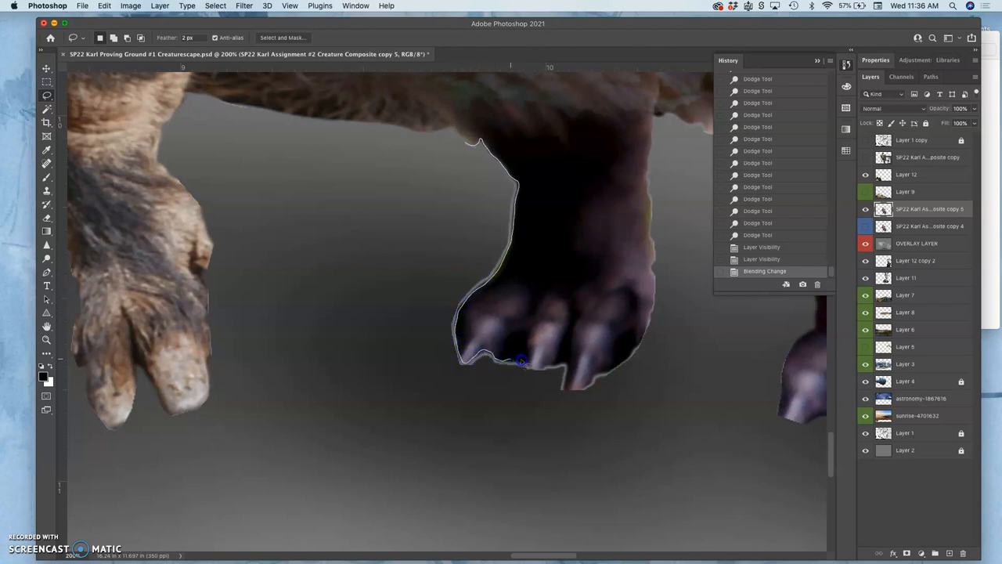
drag(521, 360, 566, 374)
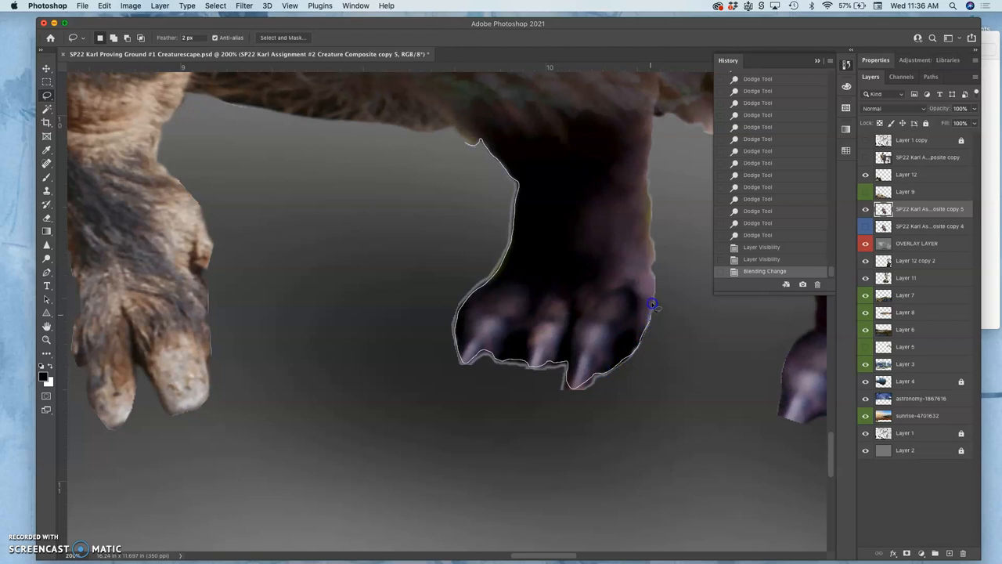
mouse_move(647, 229)
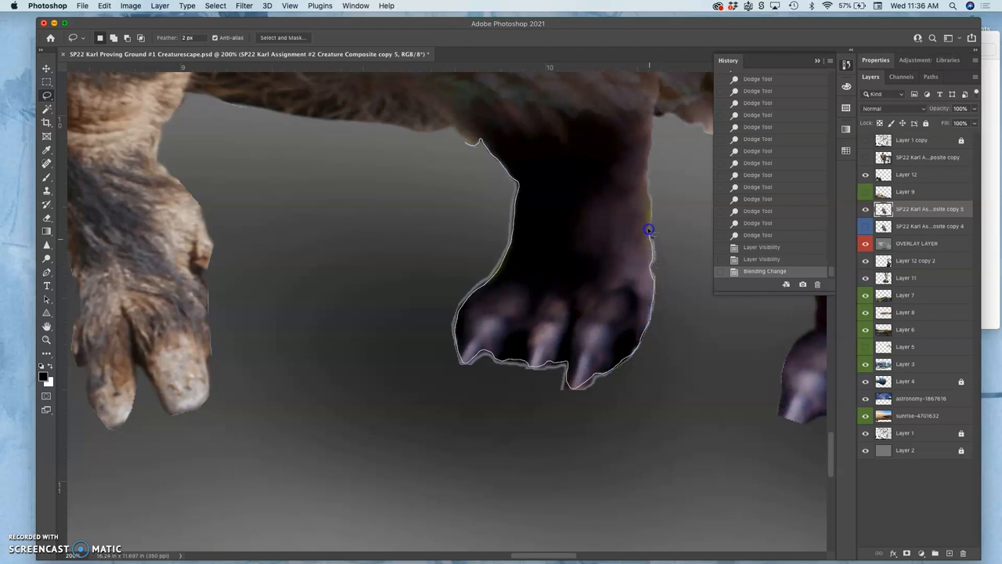
mouse_move(651, 148)
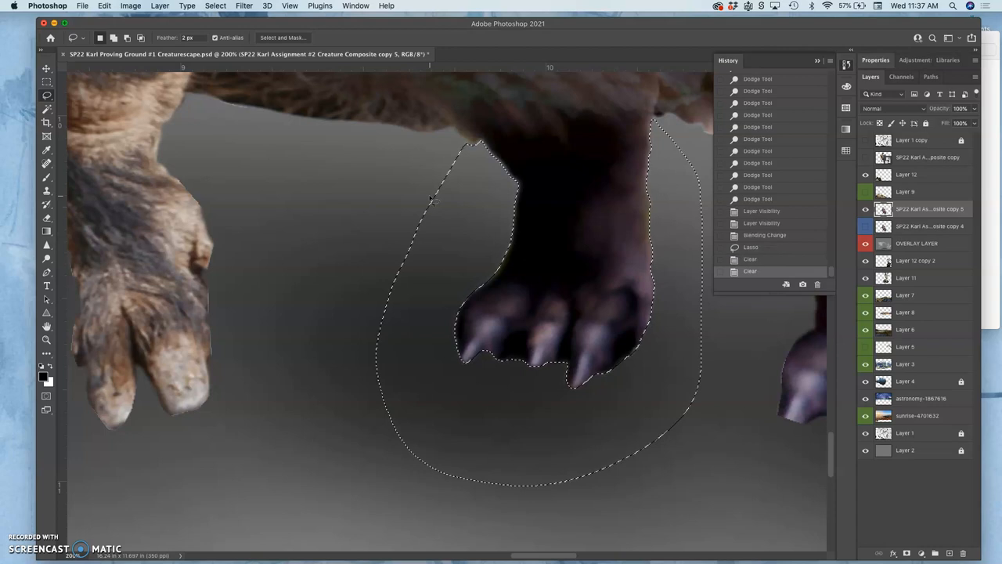
key(Cmd+D)
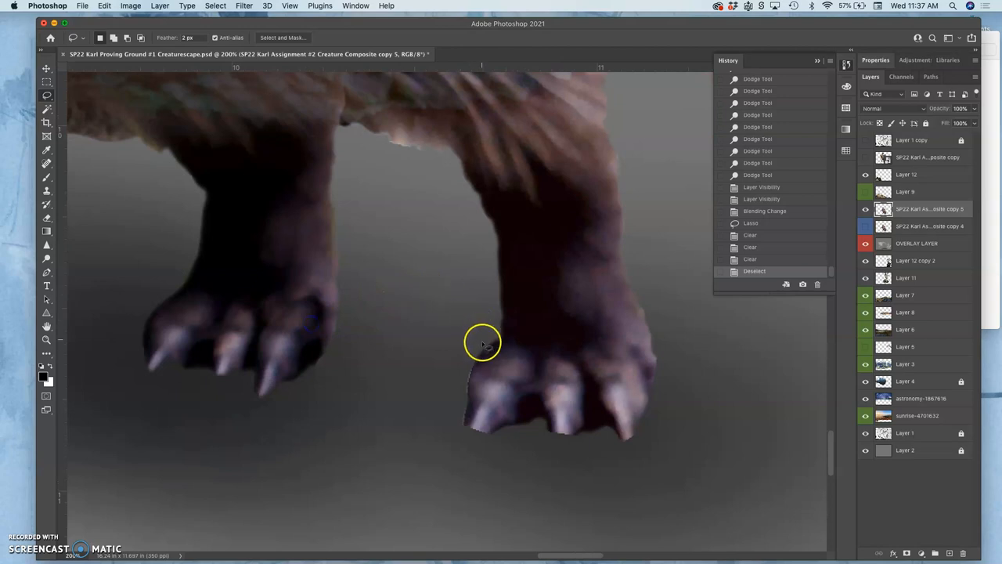
Lasso the ragged edge of the right paw, the gap between claws and the fur between the legs.
drag(485, 336, 470, 407)
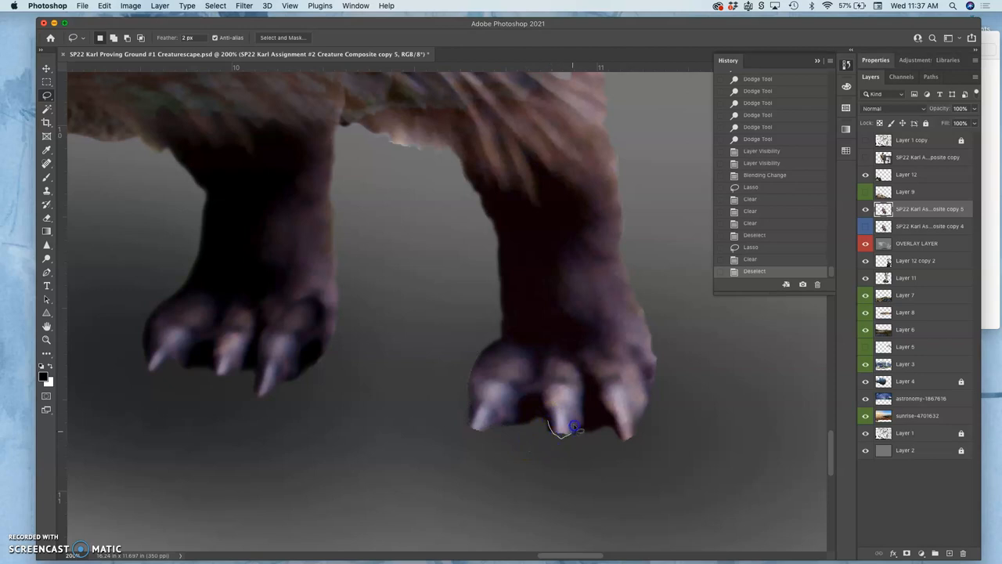
drag(576, 426, 611, 427)
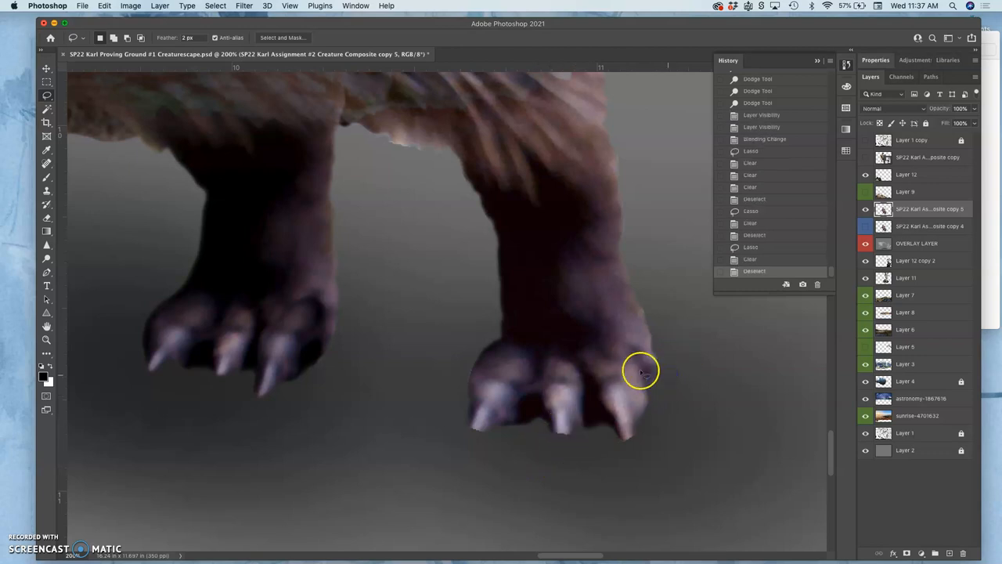
mouse_move(382, 142)
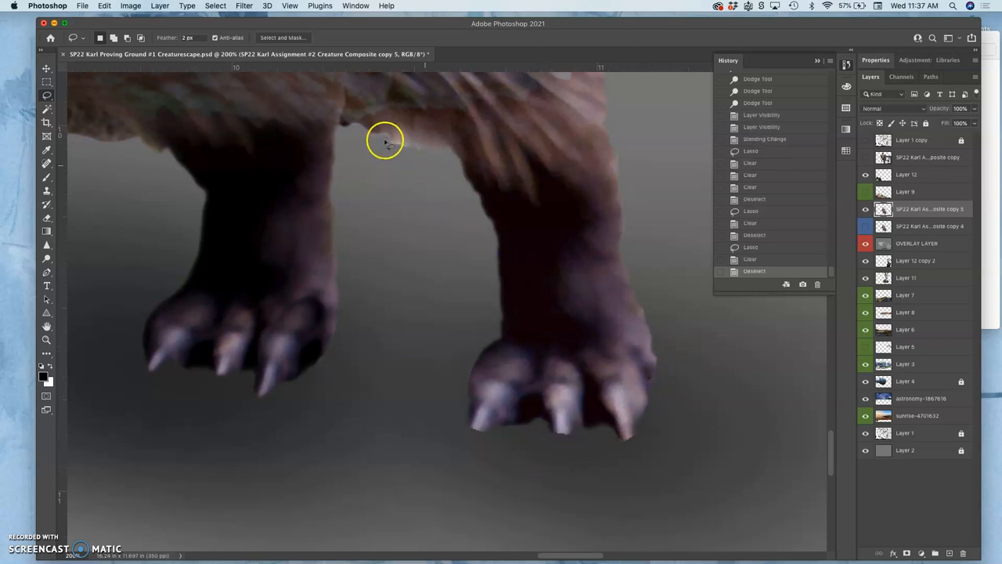
drag(384, 154, 427, 157)
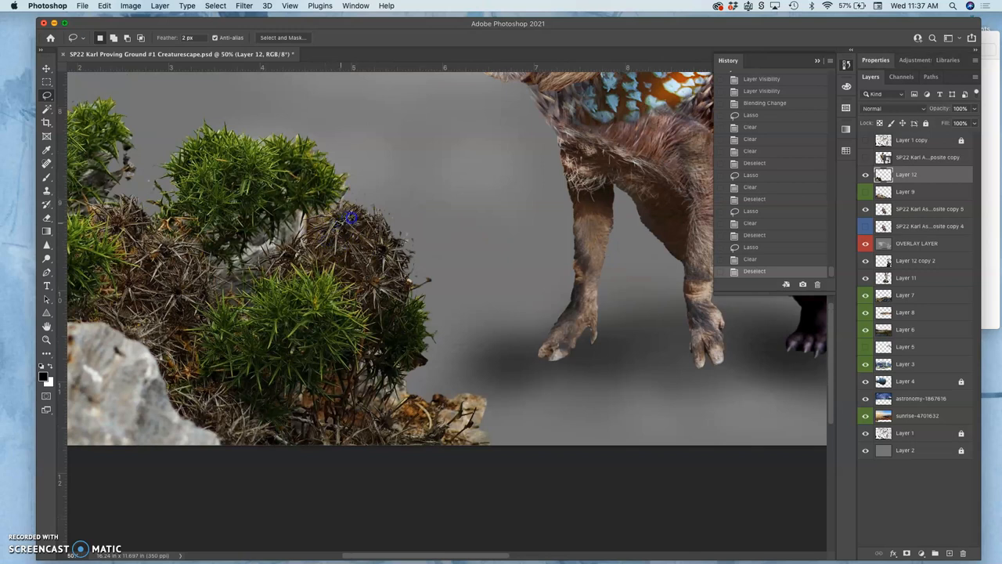
Copy a dry-twig patch from Layer 12 to new Layer 13 beneath the paws and show the landscape again.
drag(351, 219, 364, 253)
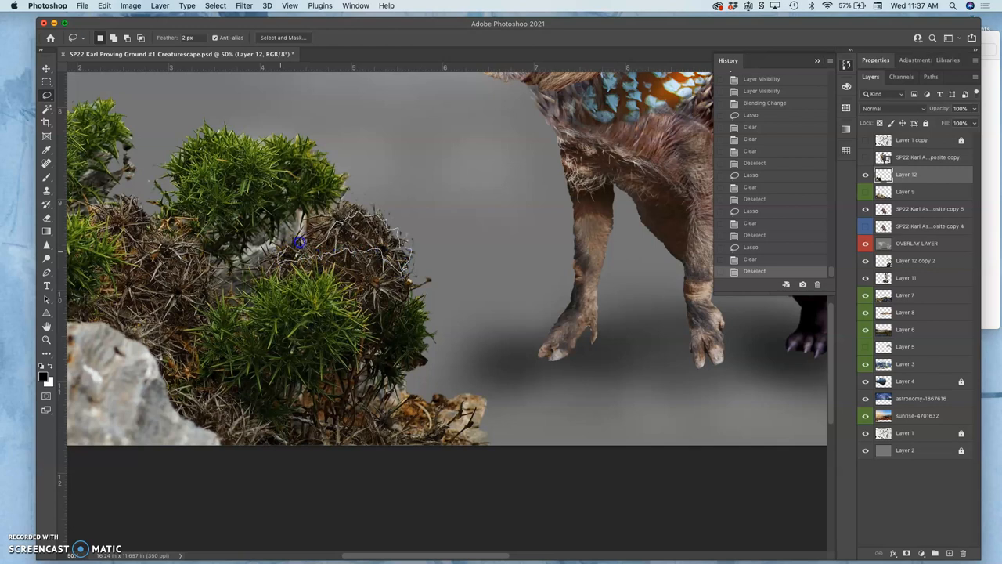
mouse_move(575, 237)
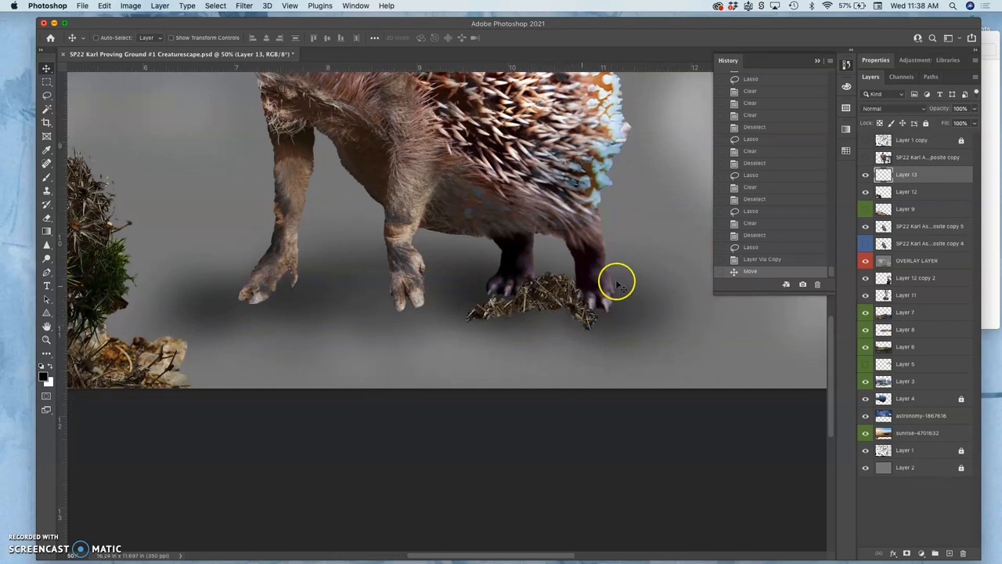
click(916, 261)
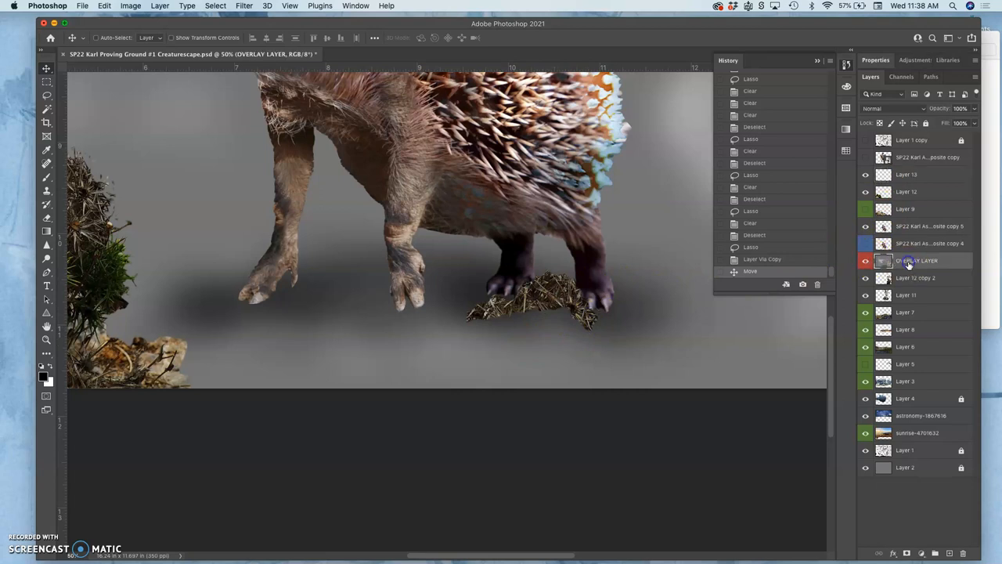
click(893, 109)
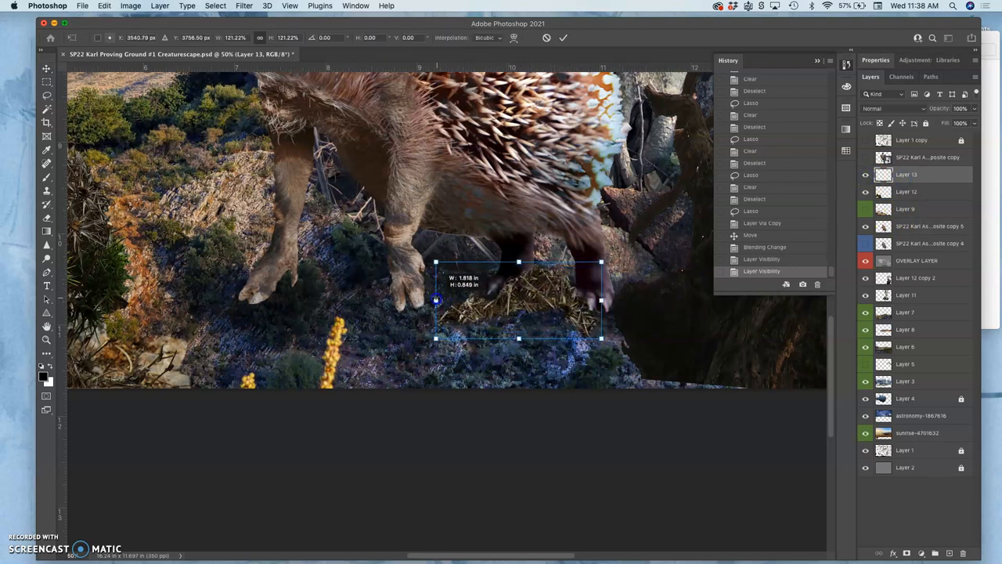
Free-transform the Layer 13 twig patch flatter and wider, to roughly 80% height under both paws.
drag(437, 300, 519, 262)
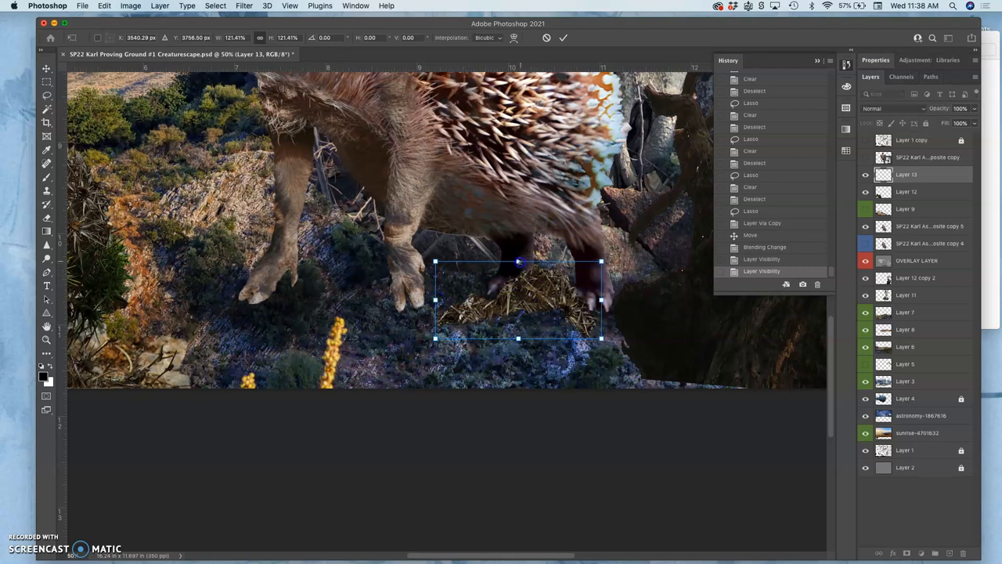
drag(519, 260, 538, 304)
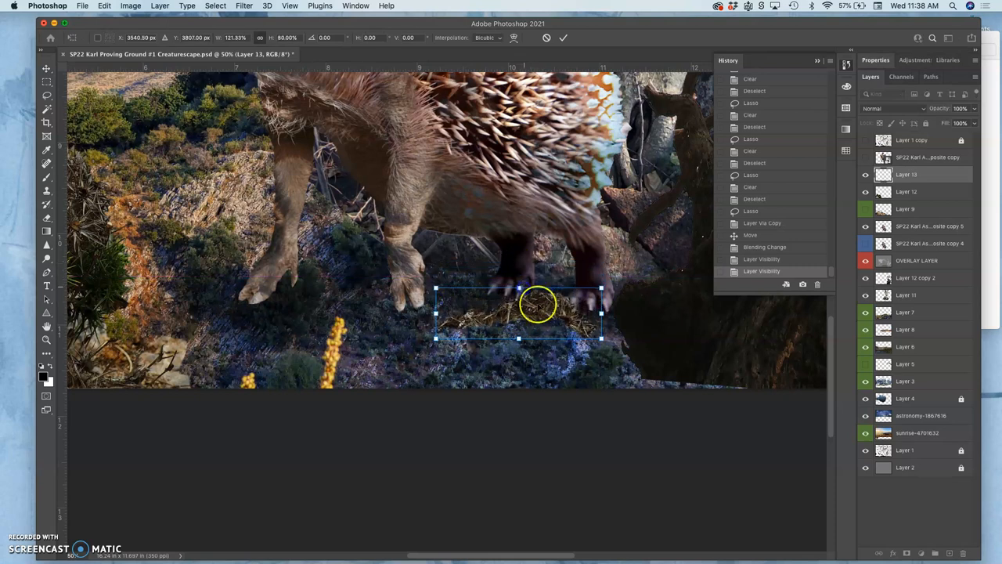
drag(536, 306, 548, 302)
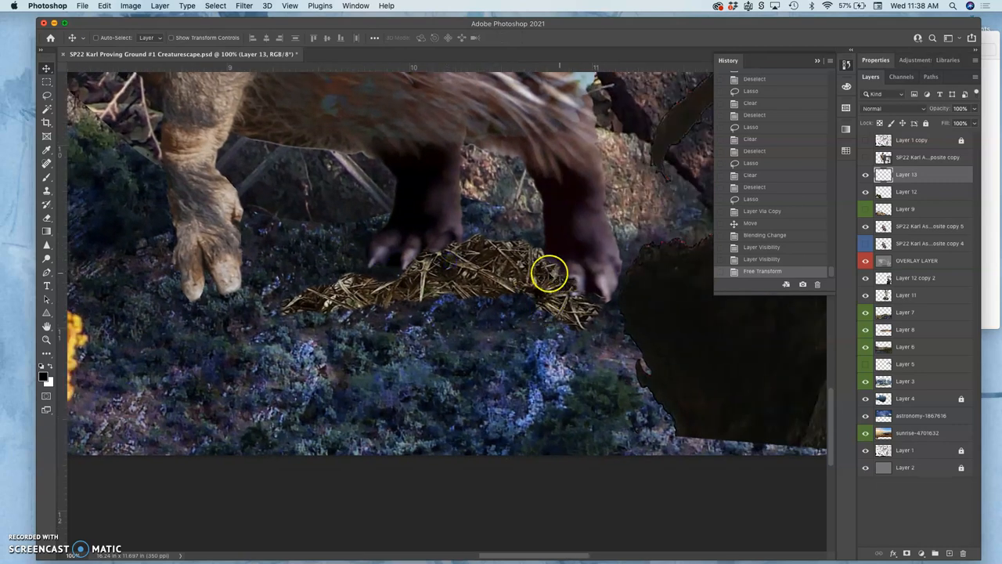
mouse_move(409, 296)
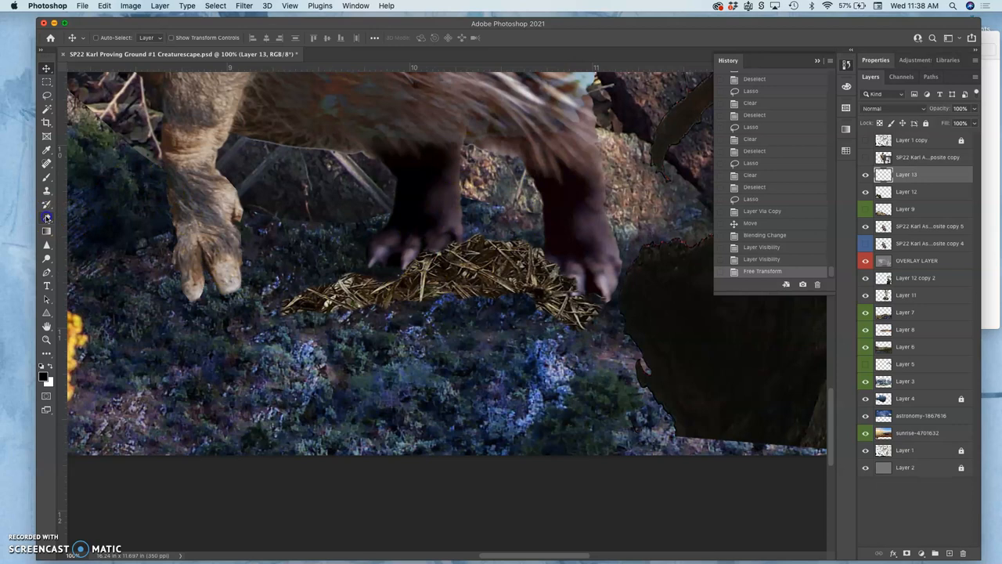
Erase the edges and top of the Layer 13 straw patch so it blends into the ground under the claws.
click(44, 218)
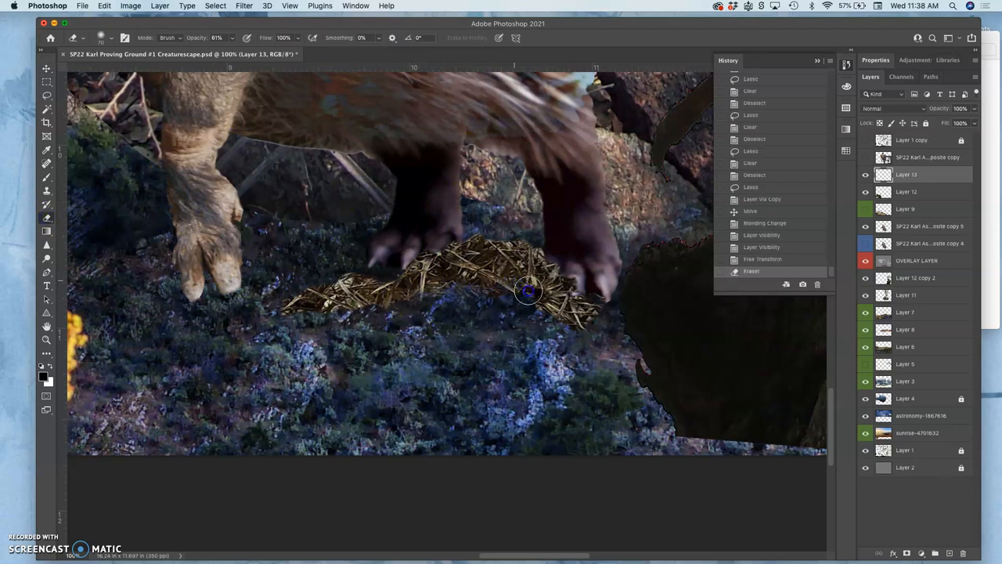
drag(529, 292, 305, 312)
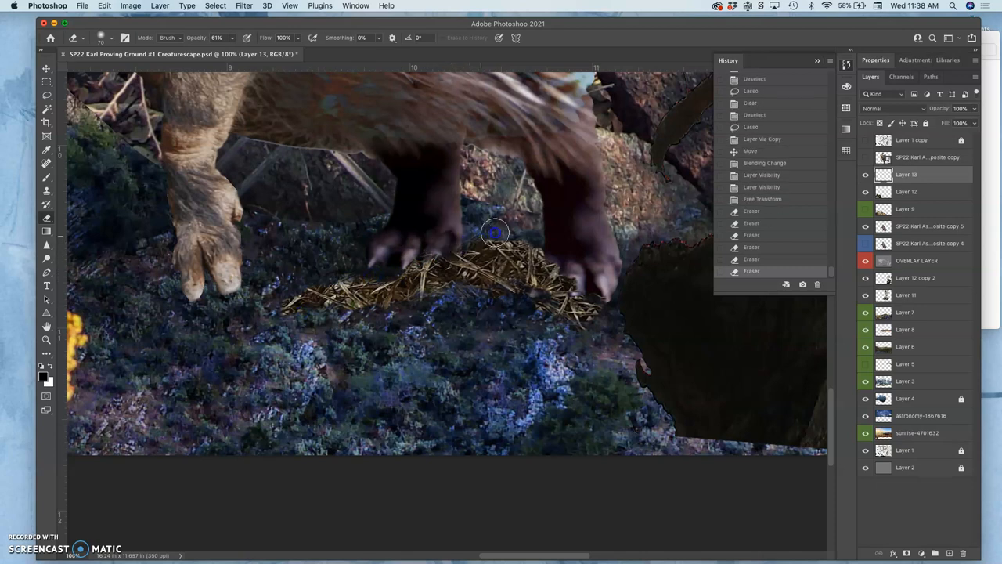
drag(495, 232, 544, 252)
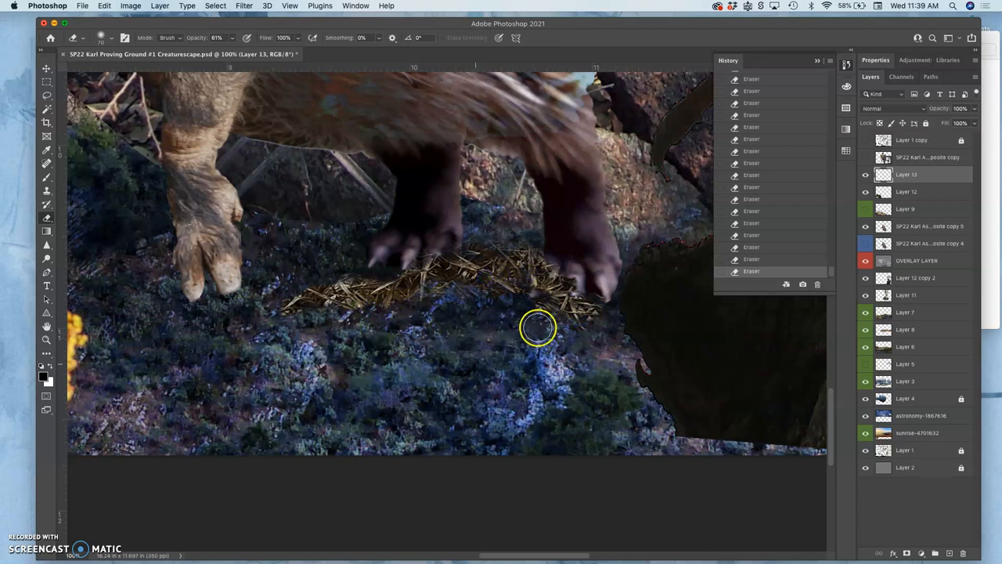
click(133, 6)
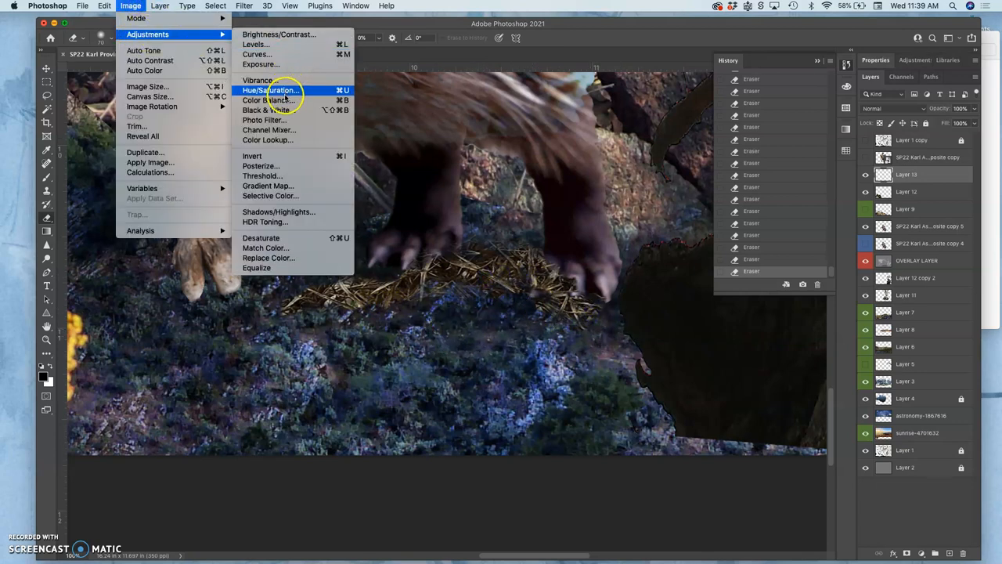
Apply Color Balance to the straw patch: Cyan-Red about -30, Yellow-Blue about +31.
click(263, 100)
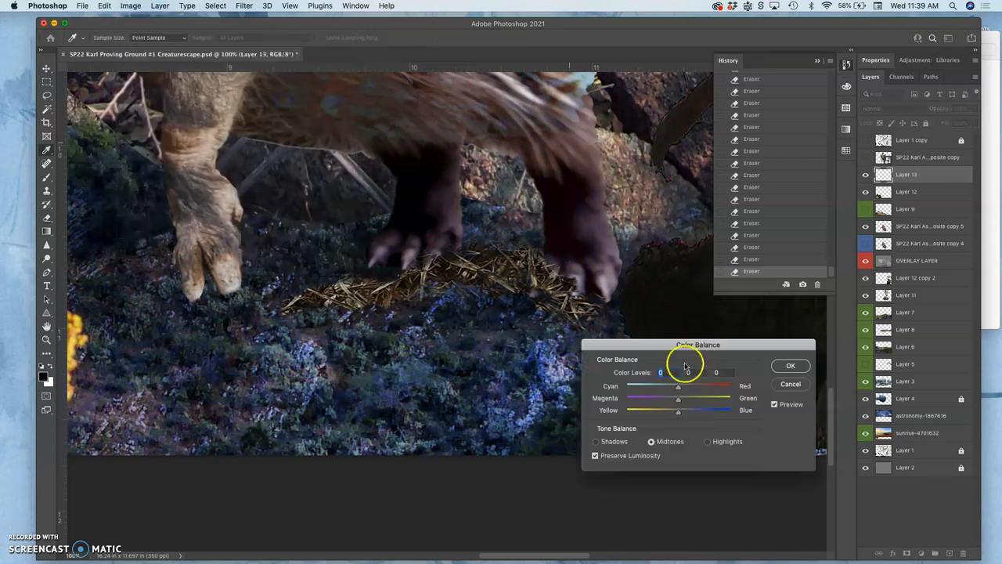
drag(678, 386, 662, 387)
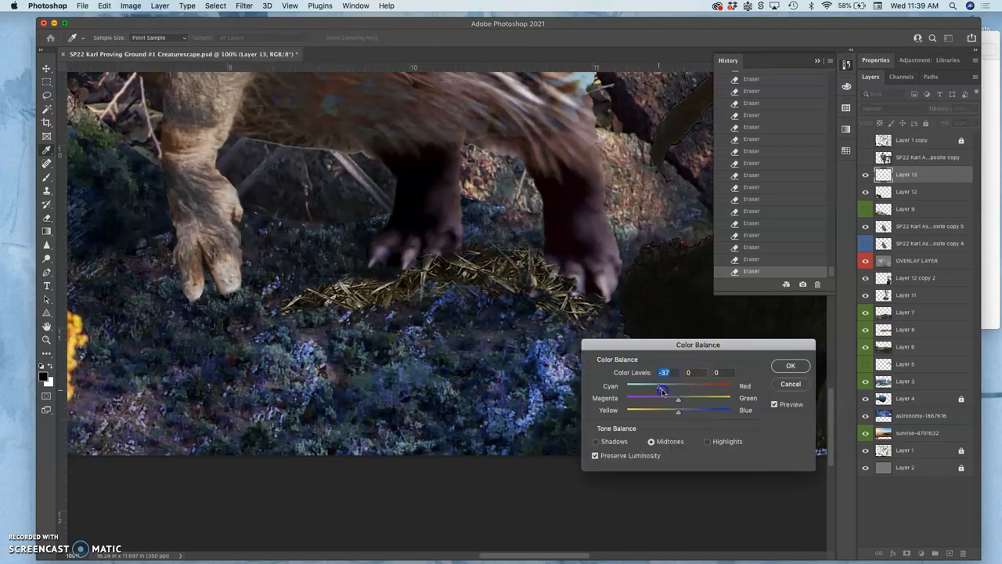
drag(678, 410, 696, 409)
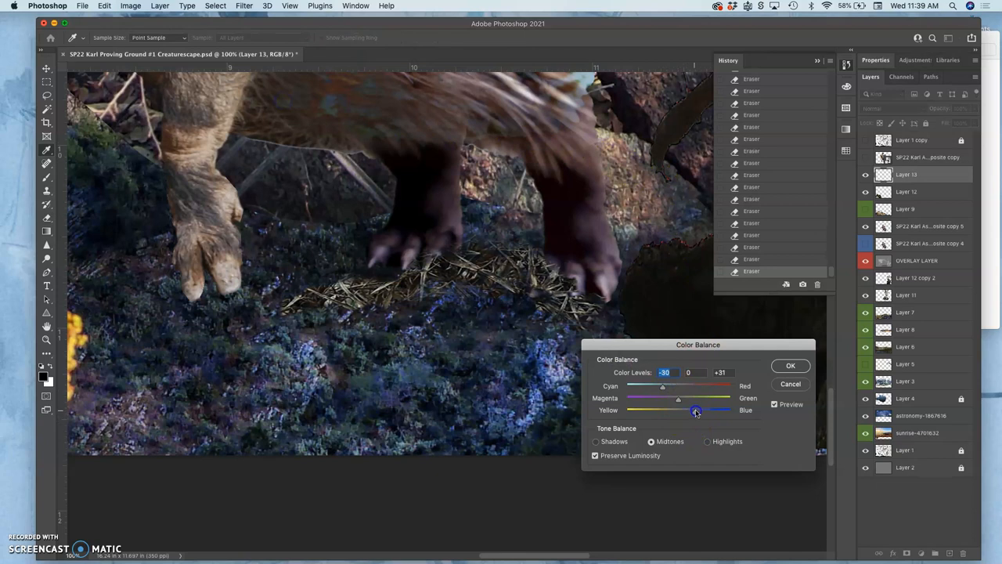
click(790, 366)
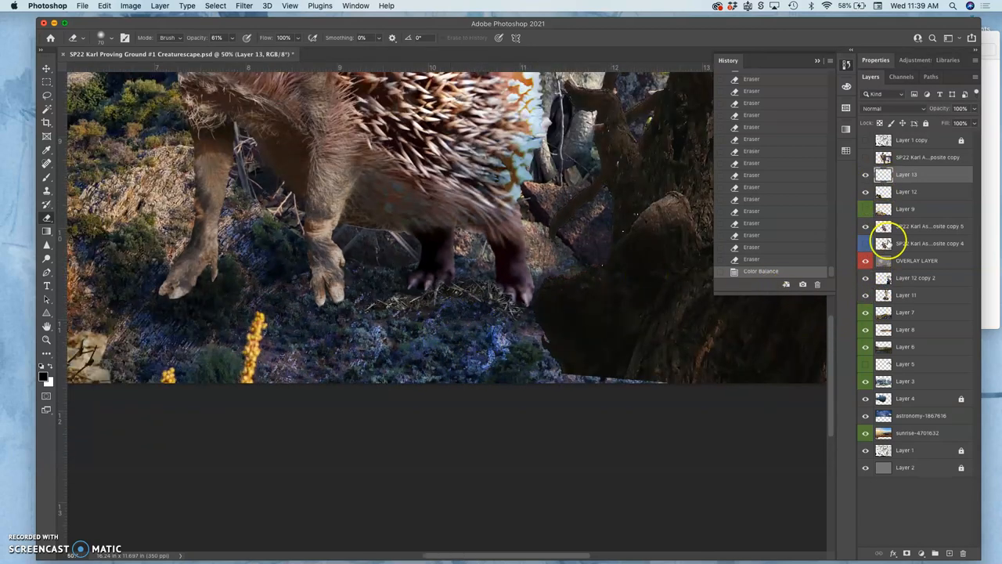
Show the foreground grass and erase leftover background beside and between Layer 9's tall stalks.
click(894, 108)
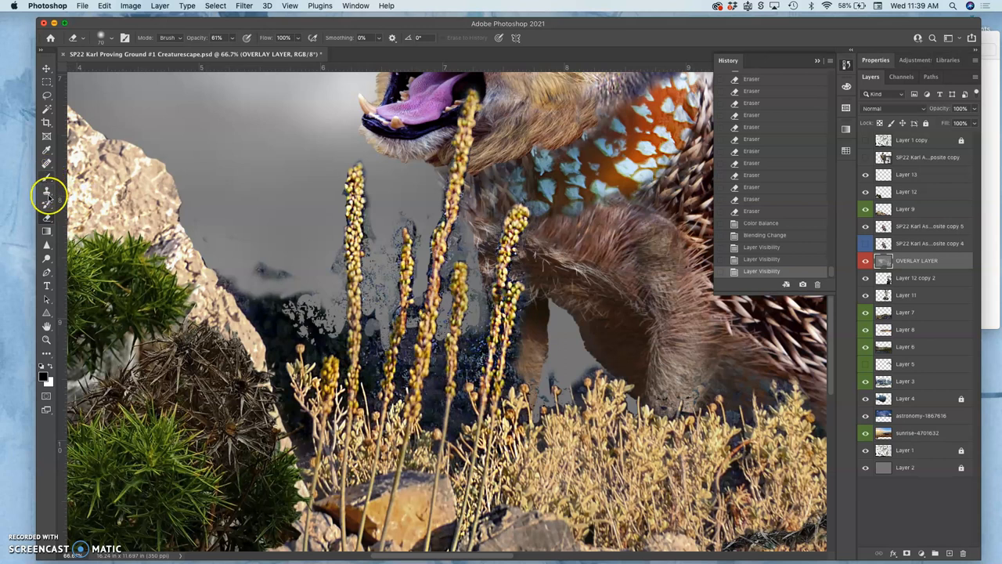
mouse_move(266, 269)
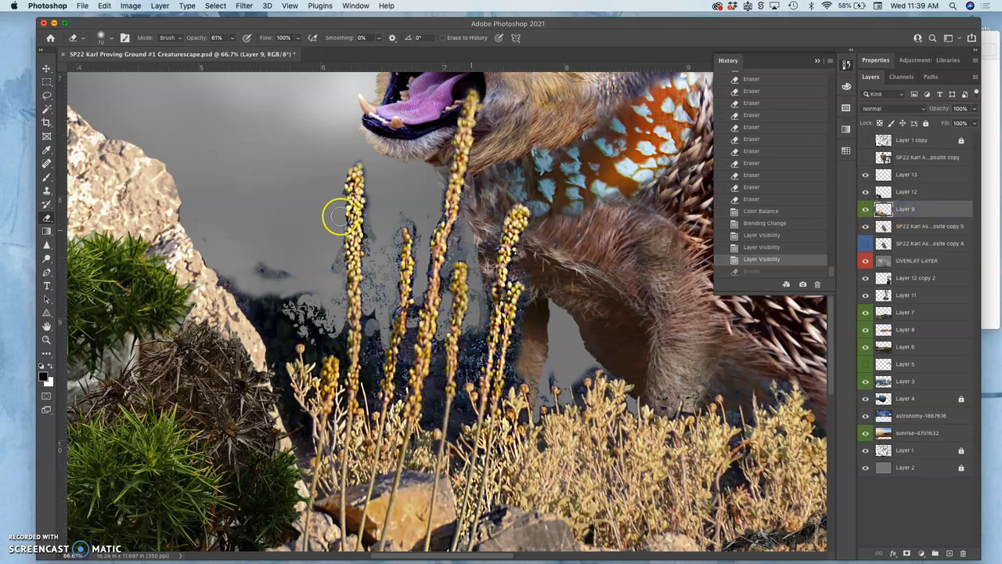
drag(341, 218, 288, 266)
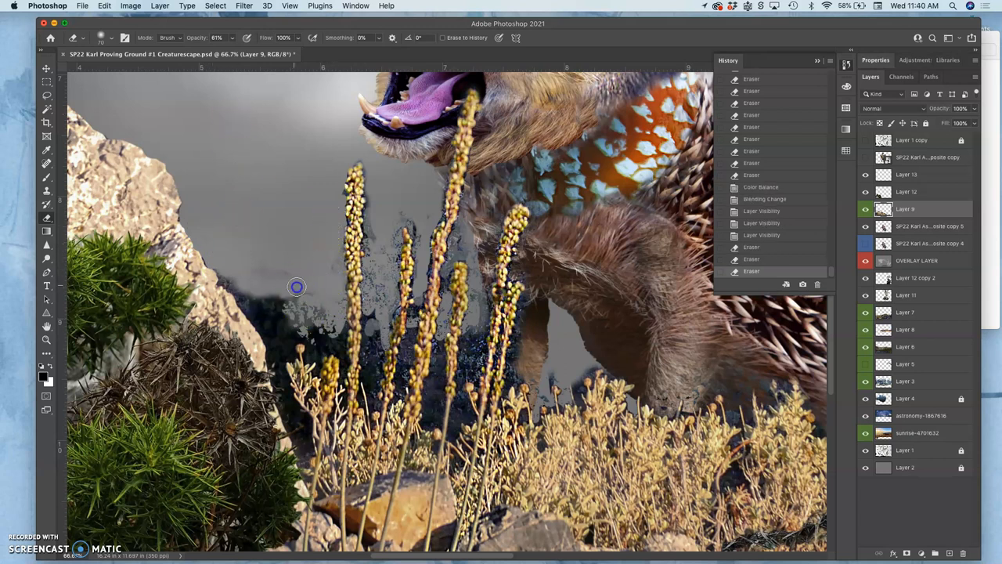
drag(297, 287, 380, 317)
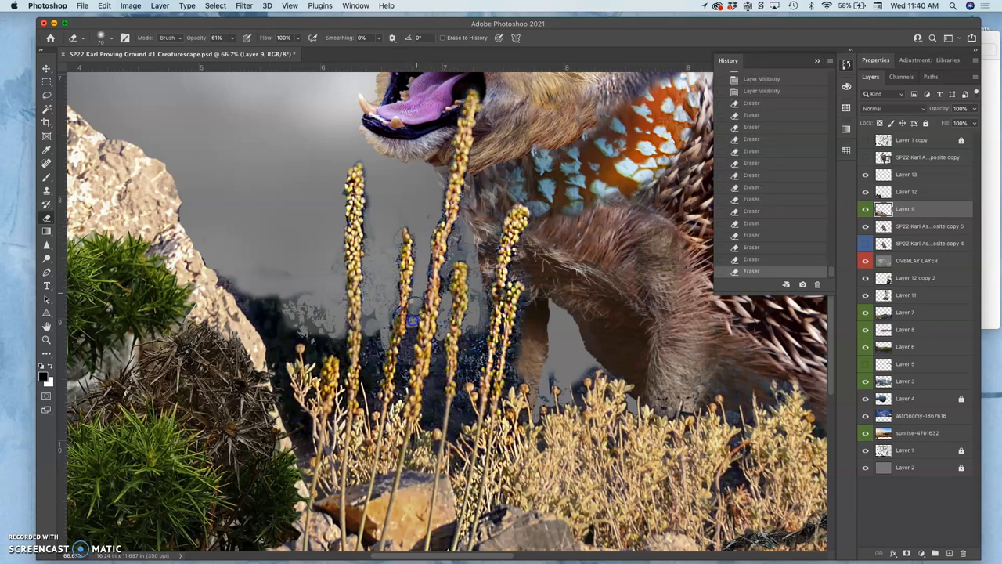
drag(413, 320, 462, 229)
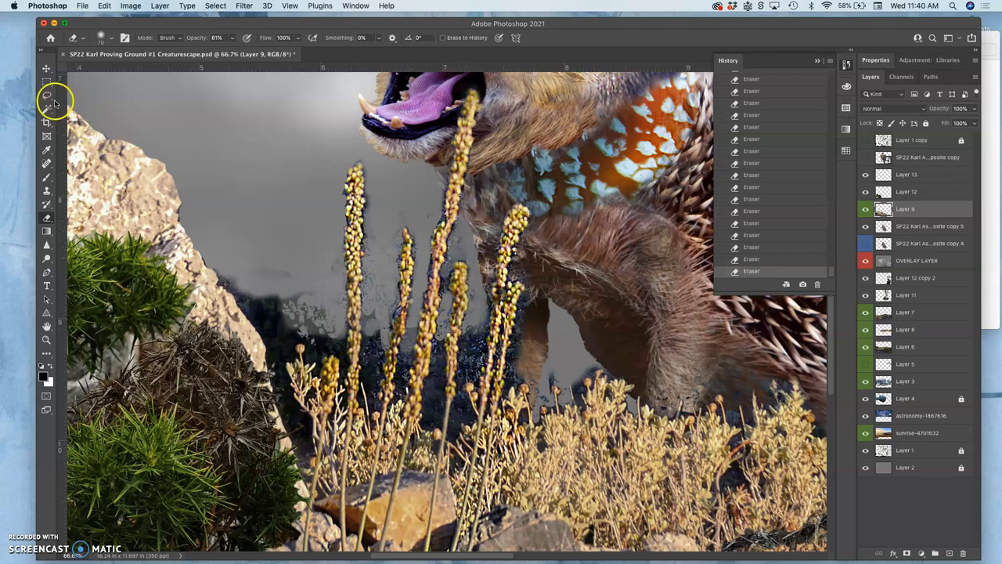
Lasso and delete a background patch between the stalks, dismiss the warning, then erase fragments.
click(45, 96)
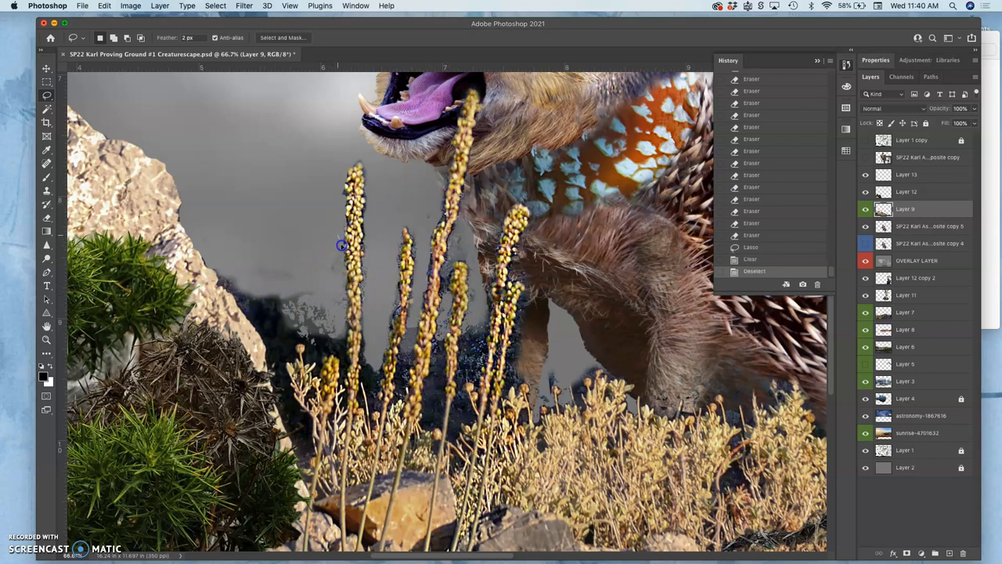
drag(341, 245, 247, 294)
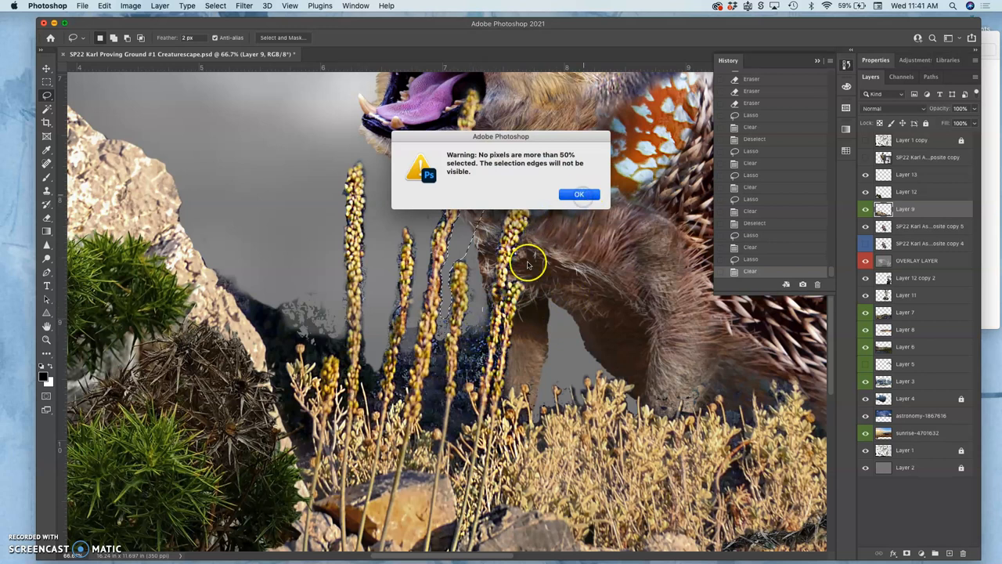
click(580, 194)
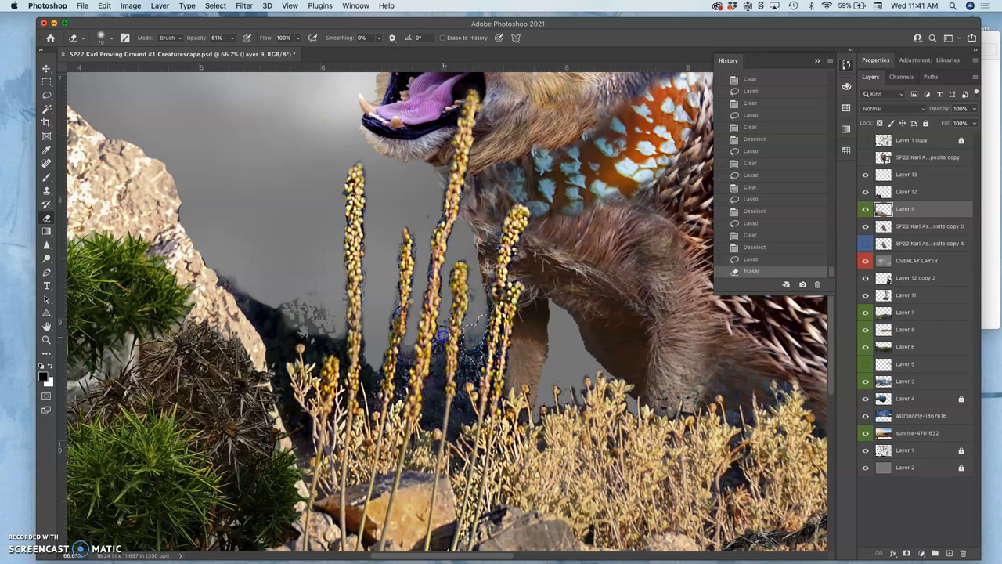
drag(442, 335, 440, 346)
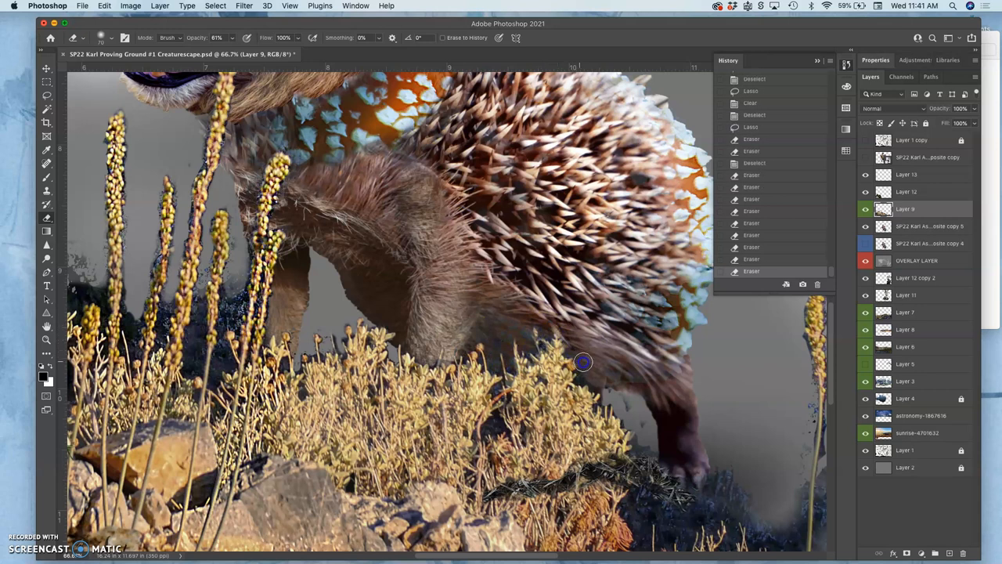
Erase background fragments around the shrubs near the creature's hind legs on Layer 9.
drag(583, 362, 634, 414)
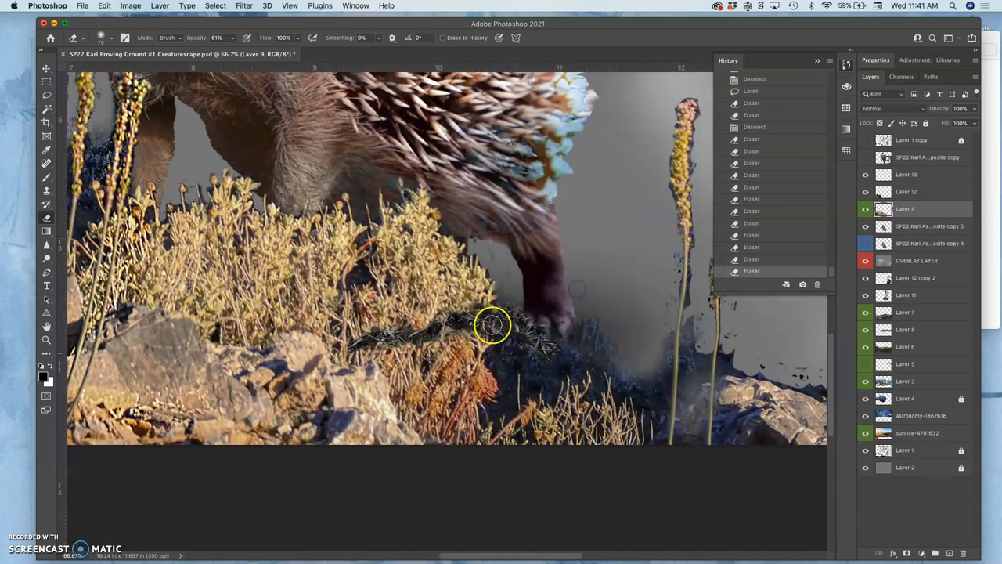
mouse_move(837, 260)
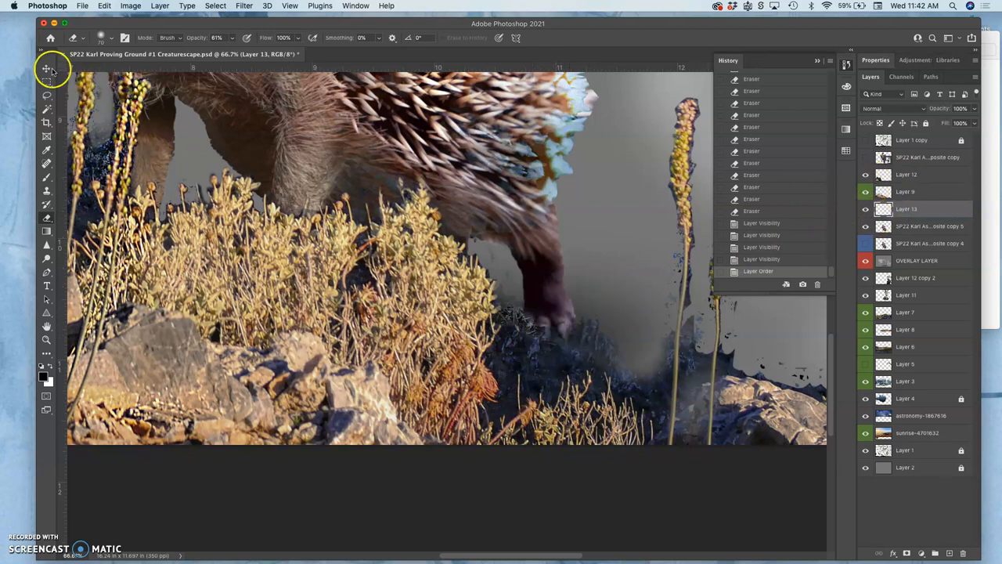
Nudge the straw patch under the claws and Option-drag a duplicate further right as Layer 13 copy.
click(45, 69)
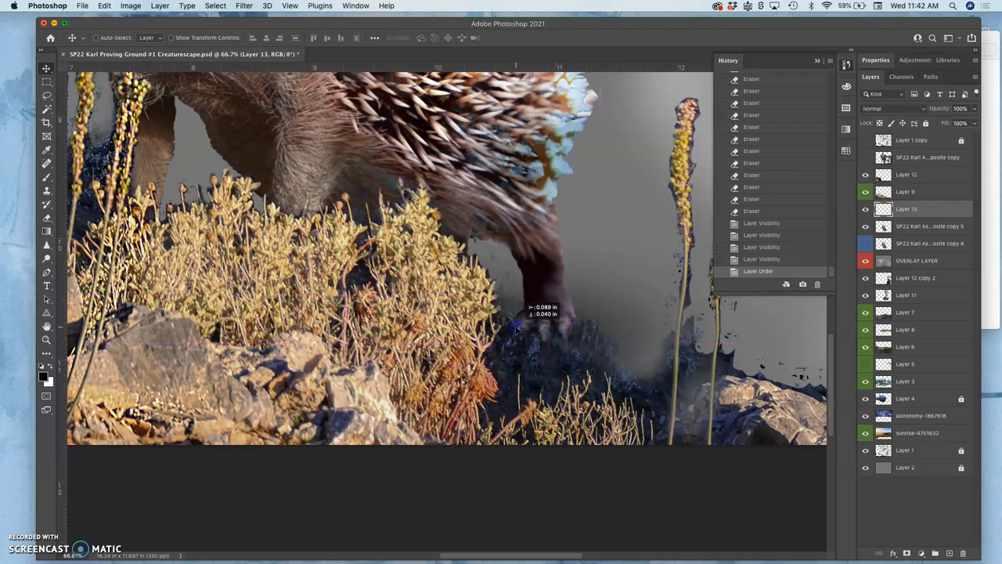
drag(517, 329, 520, 327)
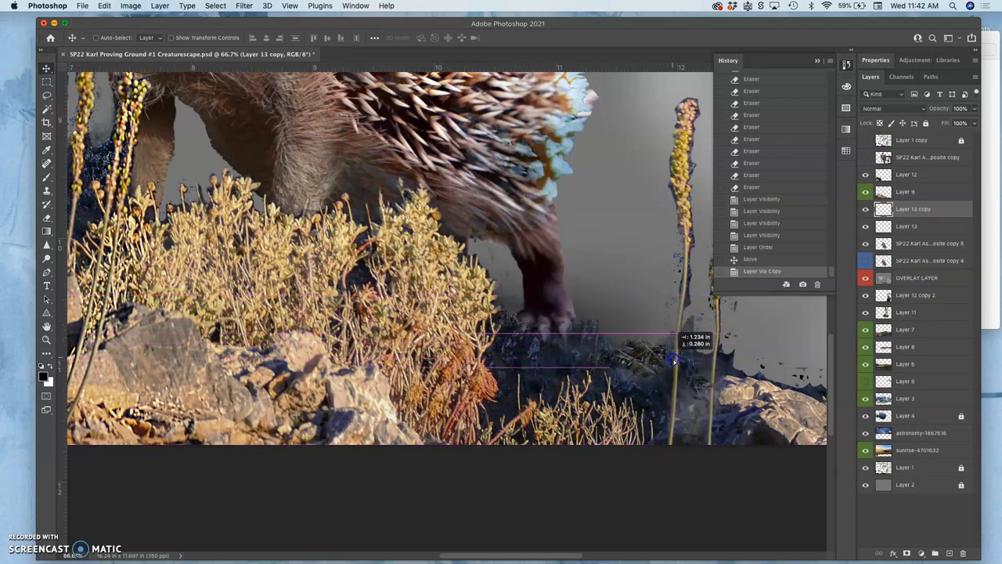
drag(675, 361, 667, 368)
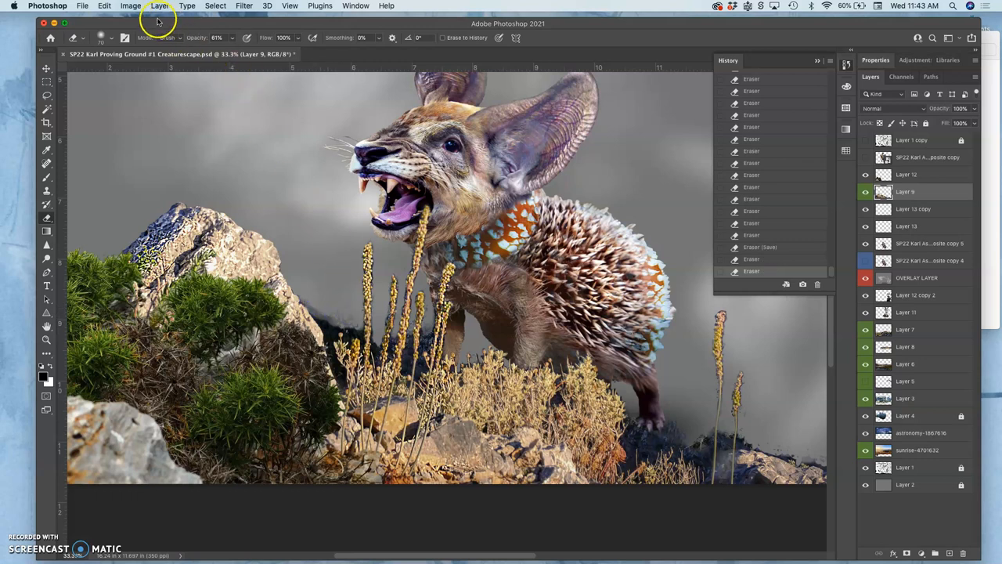
Bring up the Edit menu commands for Puppet Warp on the finished Layer 9 grass.
click(102, 6)
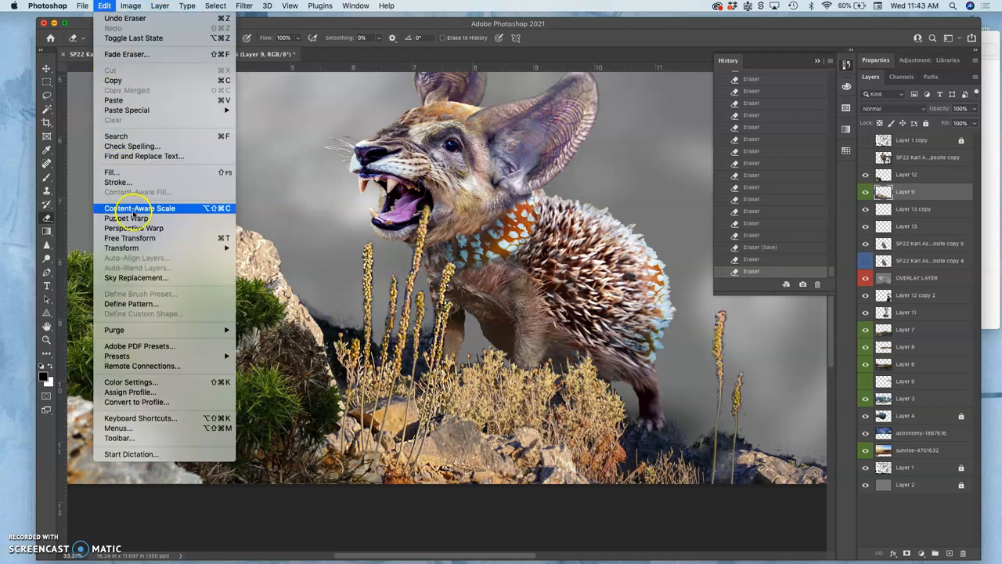